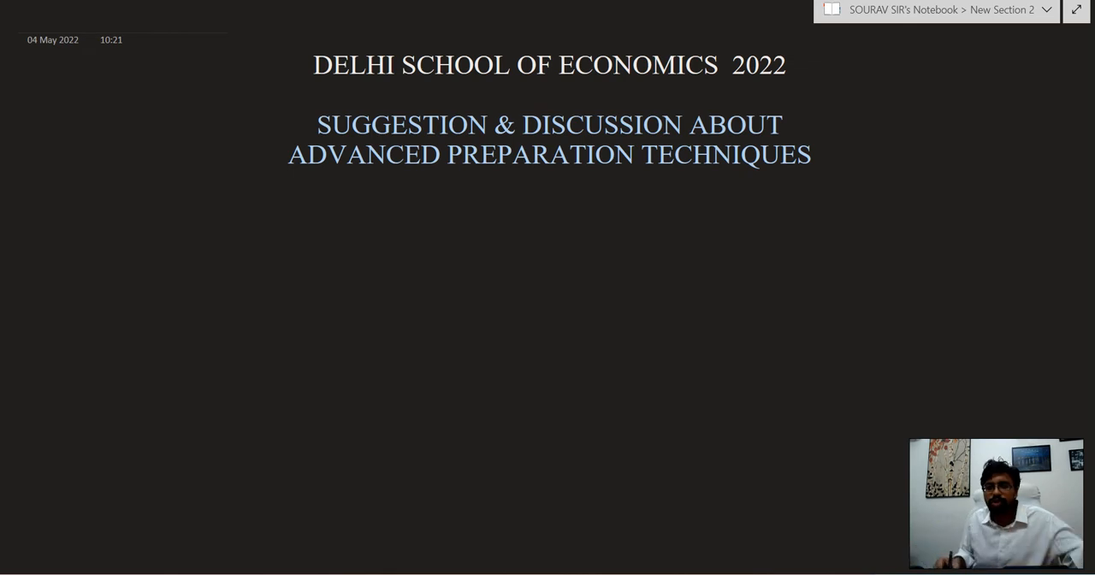
Step: Underline '2022' and 'TECHNIQUES' in the lecture title with ink strokes
left_click_drag(716, 86, 828, 85)
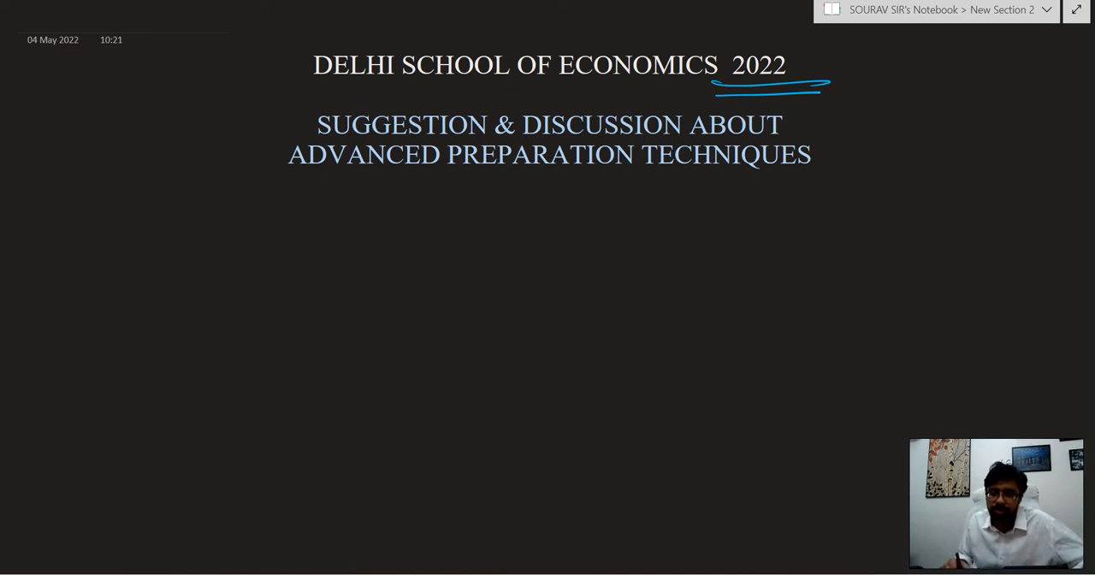
left_click_drag(581, 167, 753, 180)
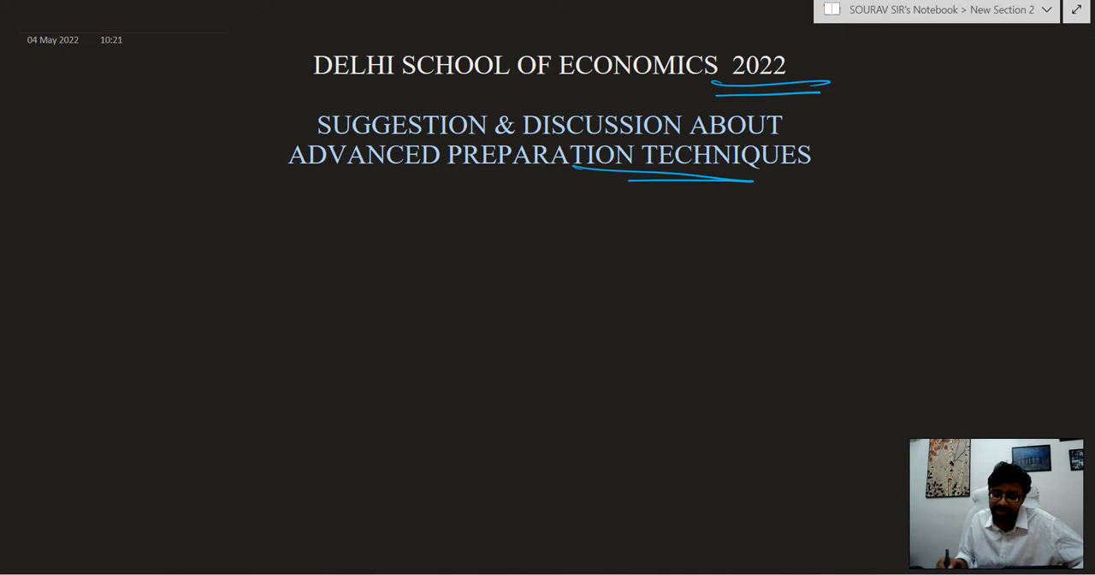
scroll("up", 3)
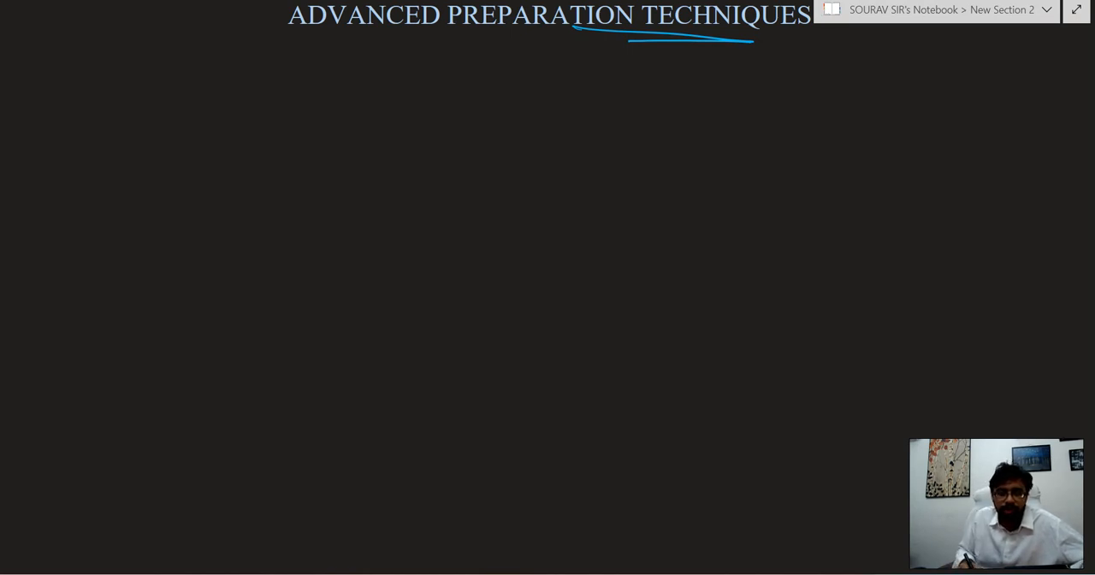
Step: Handwrite 'What is it all about this year??' and the 8-years percentage breakdown
left_click_drag(236, 86, 308, 85)
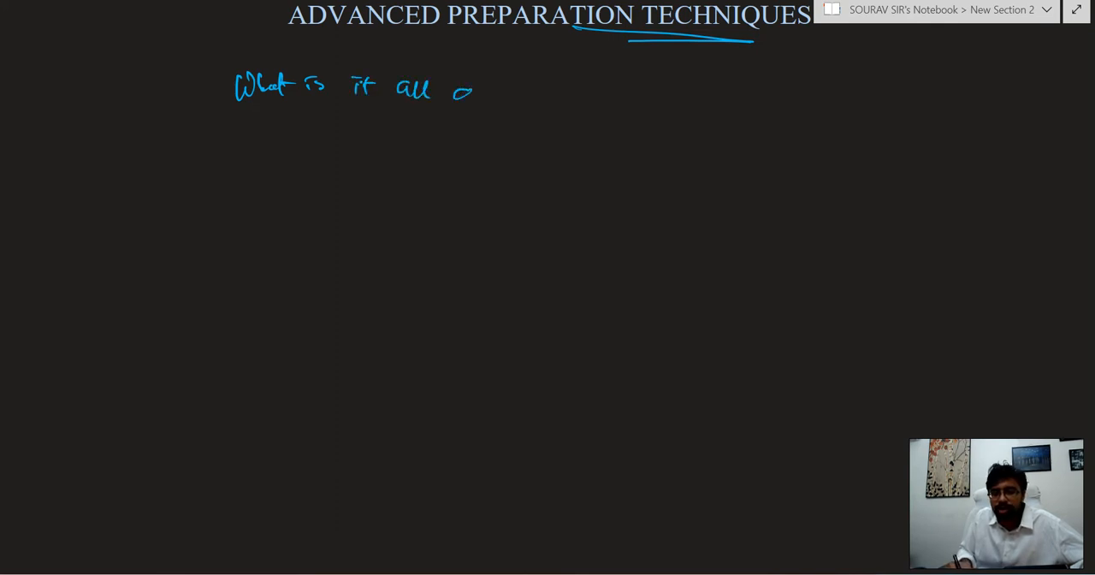
left_click_drag(453, 89, 573, 95)
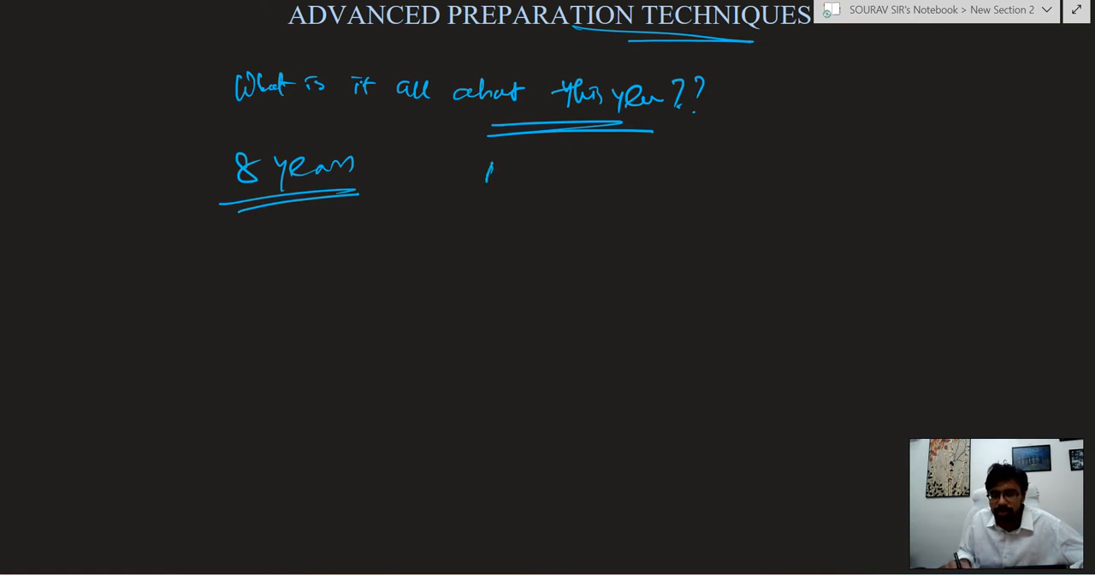
left_click_drag(483, 183, 719, 176)
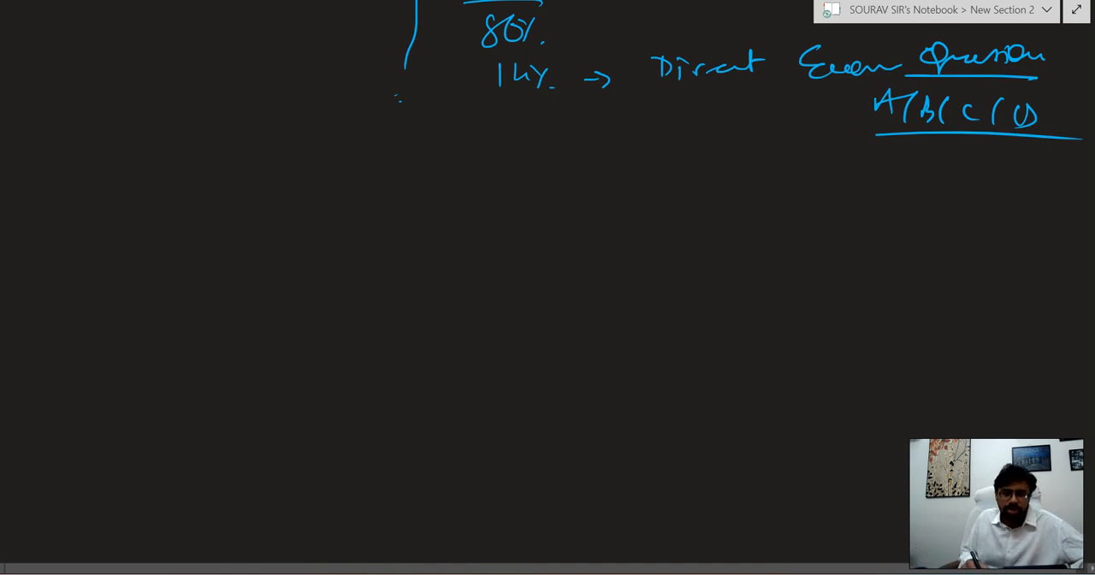
Step: Handwrite Chiang, Silberberg, Henderson and a circled 'Macro > Micro' note
left_click_drag(167, 154, 273, 151)
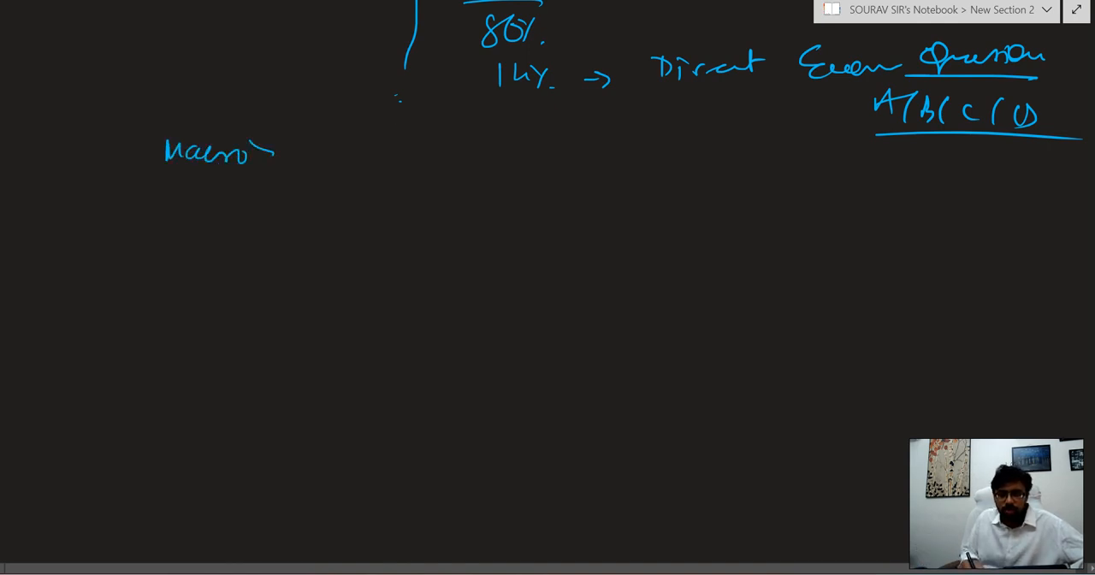
left_click_drag(274, 158, 359, 163)
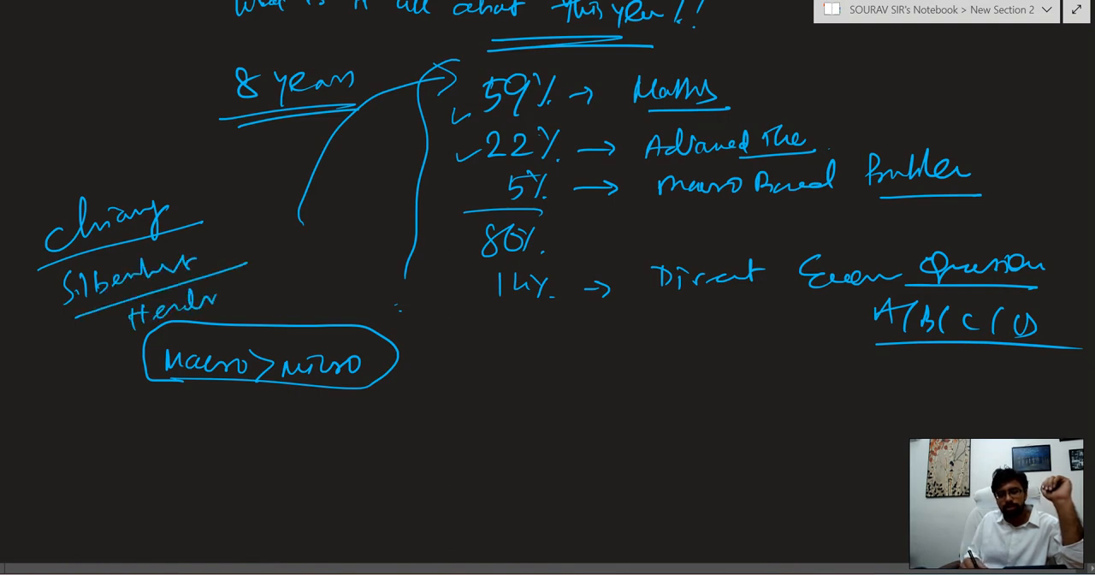
left_click_drag(222, 283, 351, 273)
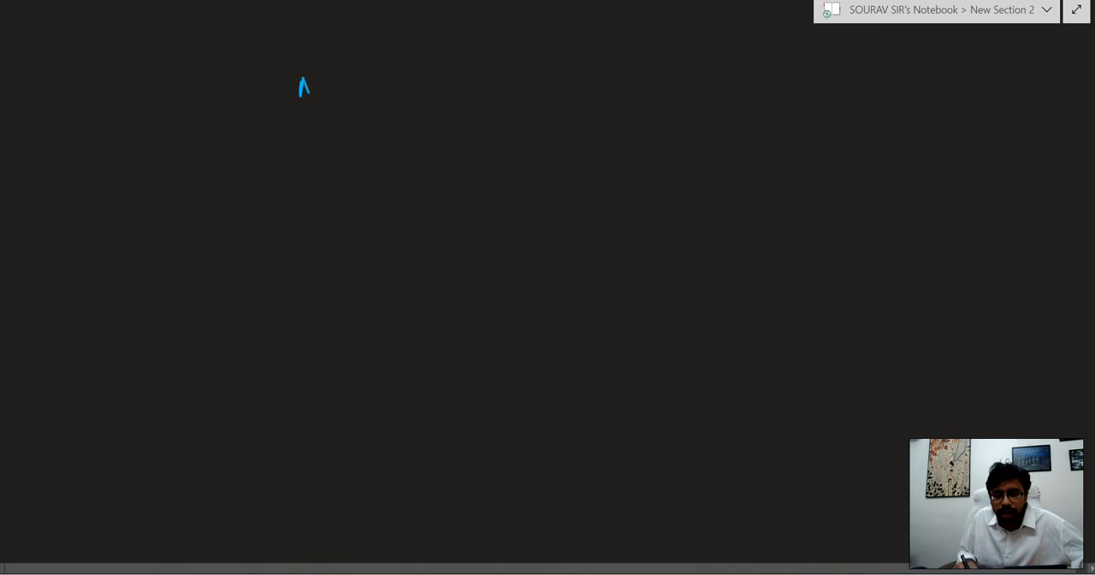
Step: Write the underlined MICRO heading and topic 1, Risk & Uncertainty
left_click_drag(308, 85, 409, 99)
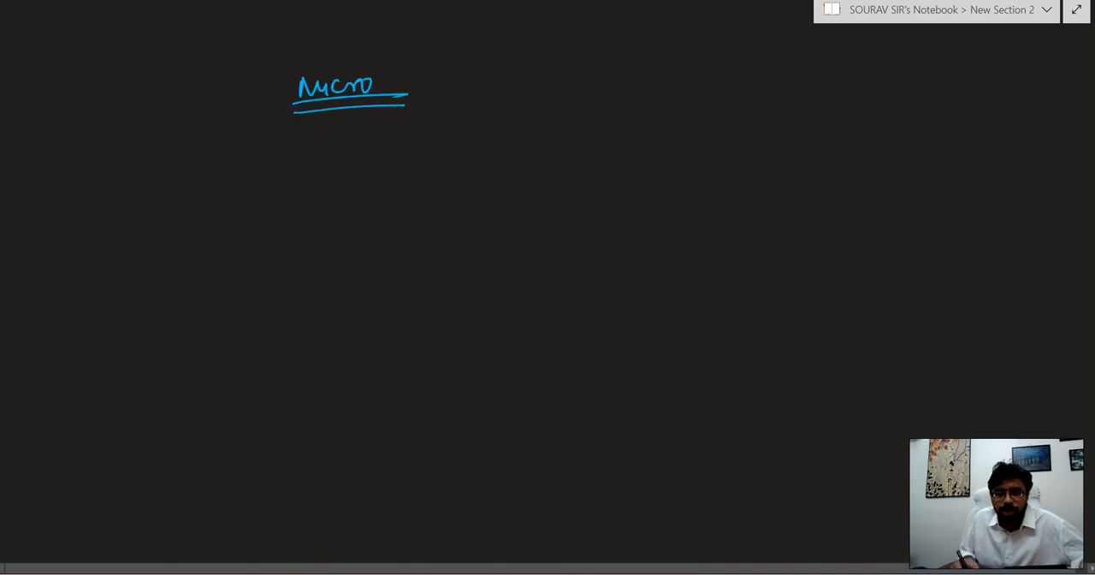
left_click_drag(240, 151, 270, 168)
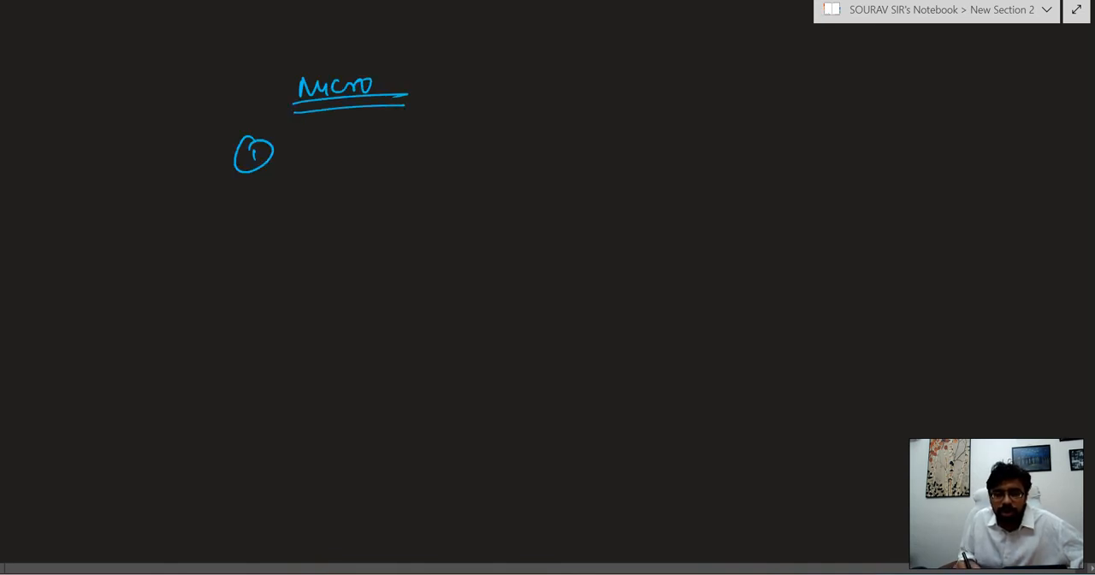
left_click_drag(323, 157, 351, 140)
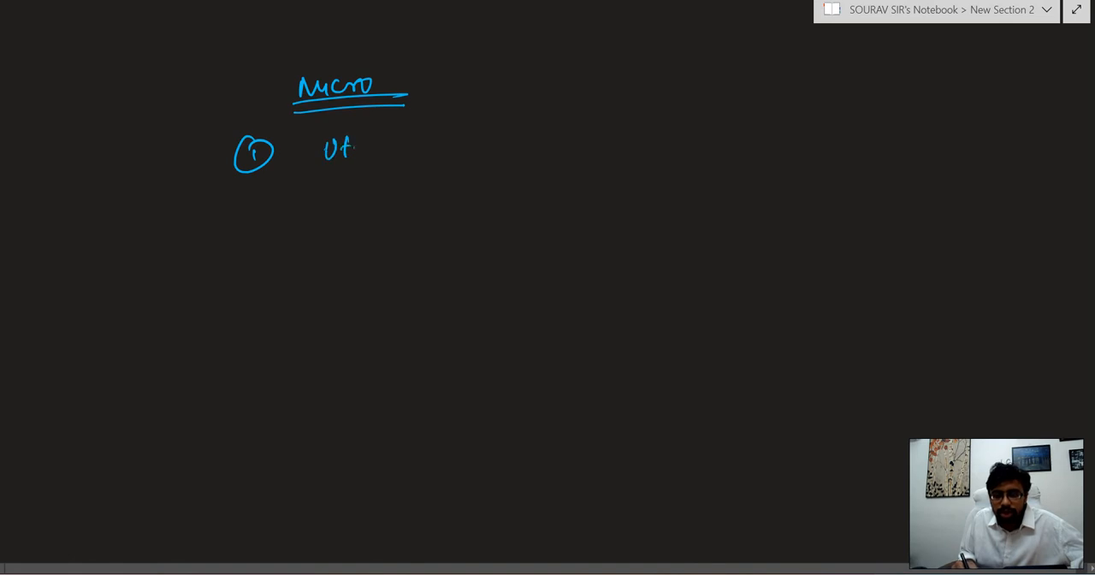
left_click_drag(311, 151, 351, 151)
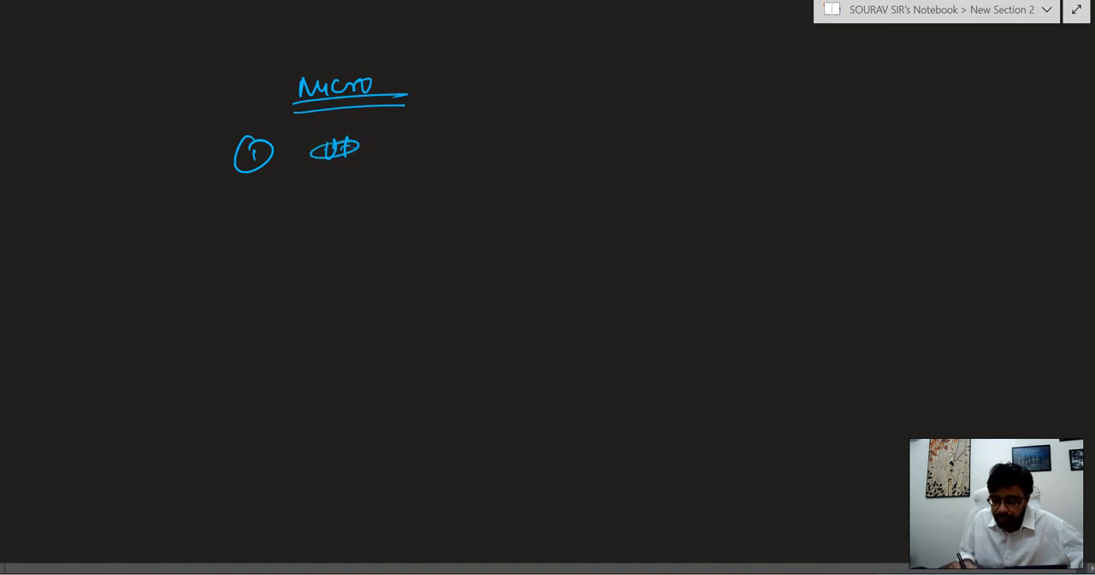
left_click_drag(395, 134, 395, 158)
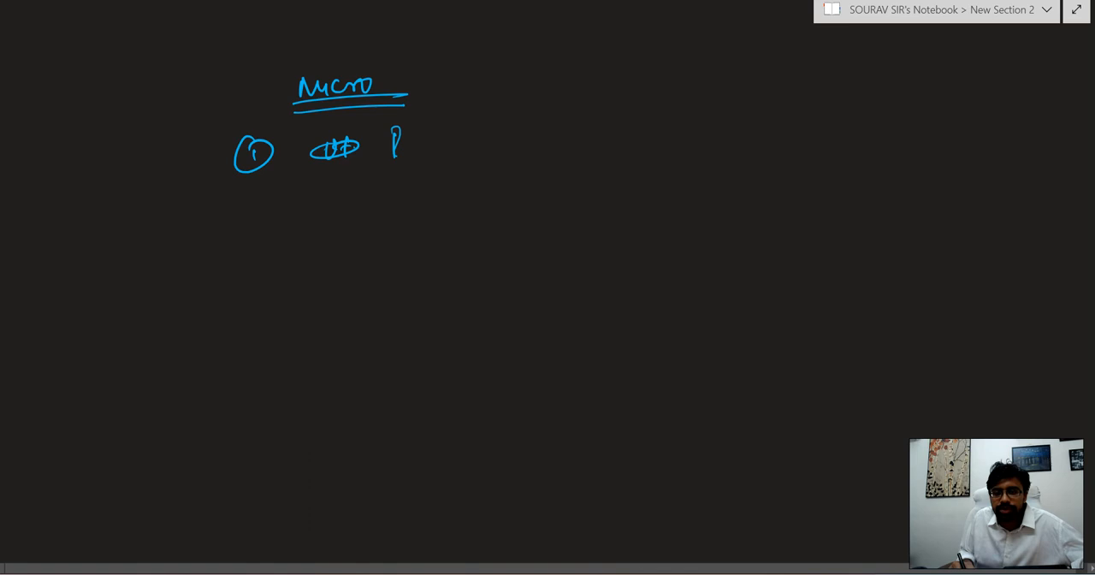
left_click_drag(393, 151, 522, 150)
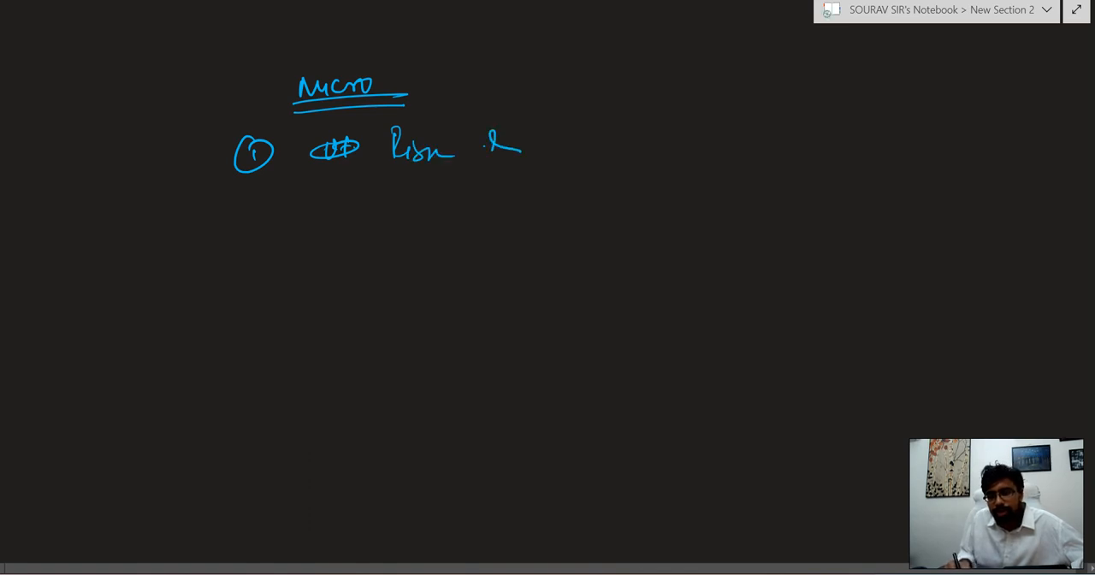
left_click_drag(530, 137, 667, 137)
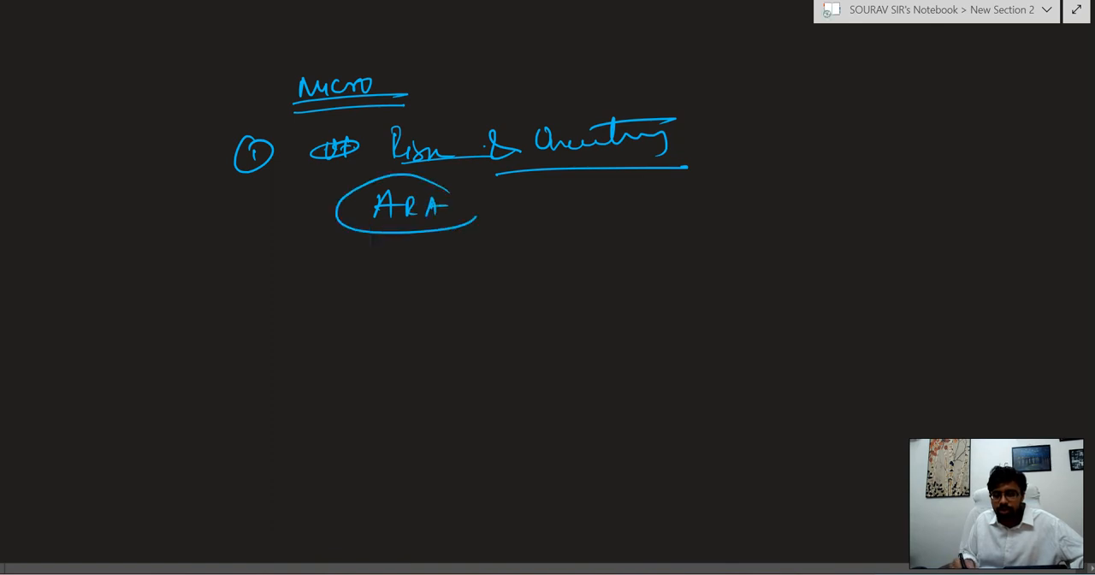
Step: Circle ARA, add CES Type as point 2 and Game Theory advanced level as point 3, with PDF note
left_click_drag(493, 197, 603, 209)
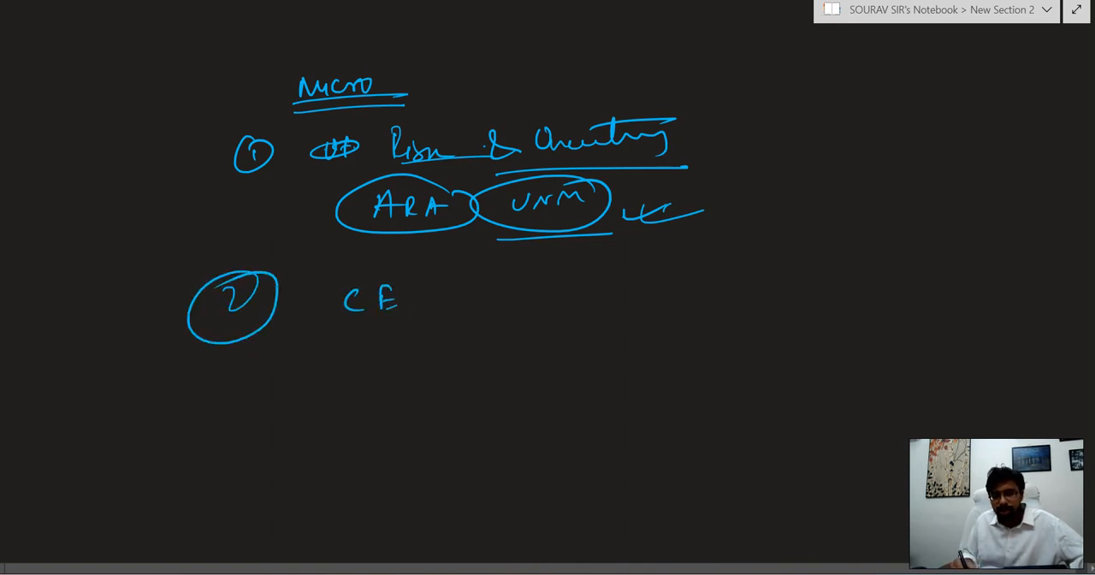
left_click_drag(419, 300, 556, 308)
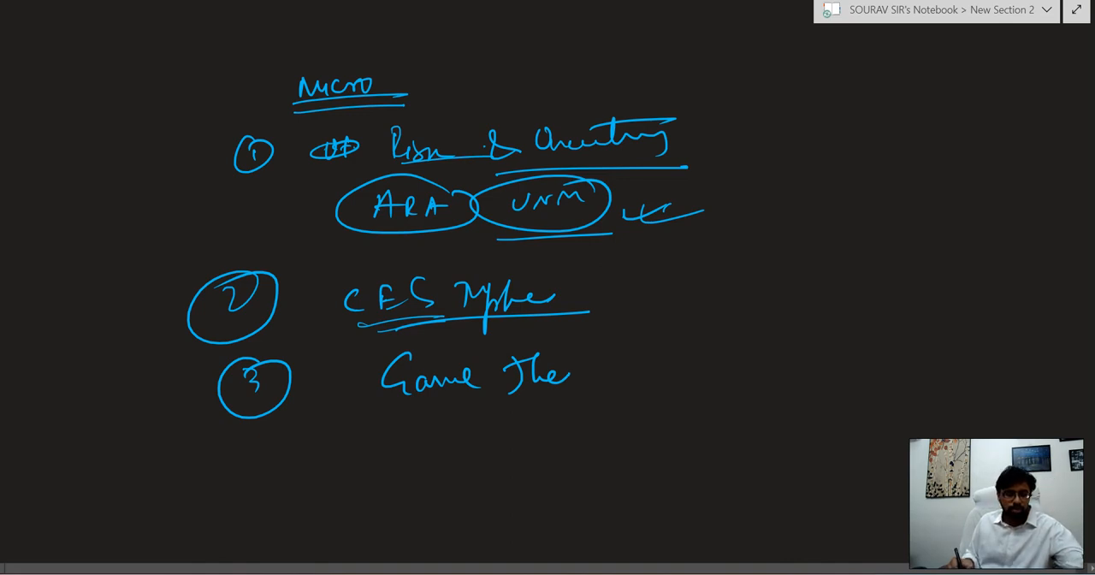
left_click_drag(573, 380, 599, 362)
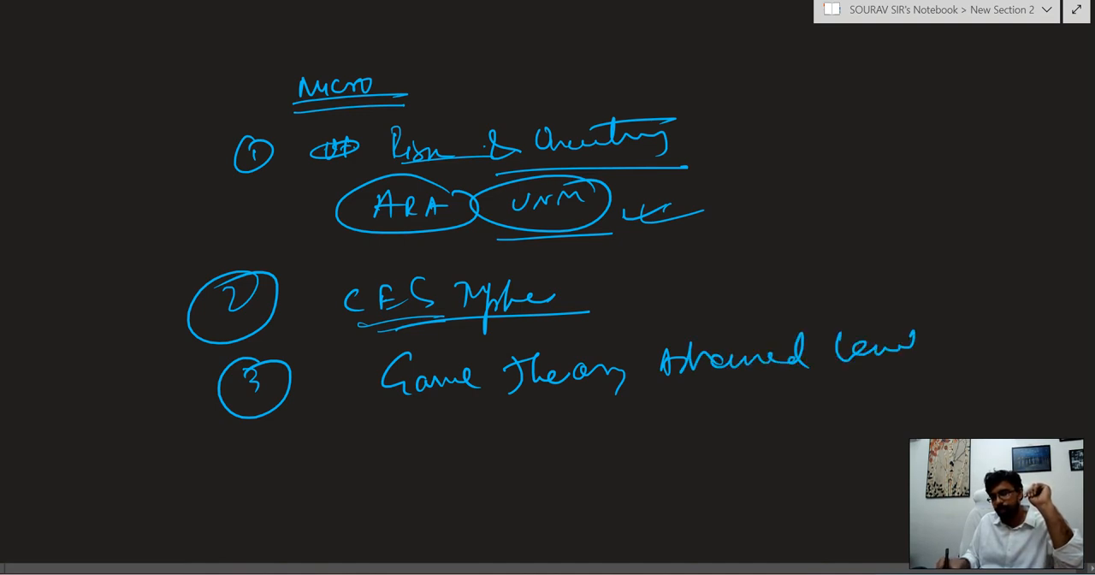
left_click_drag(780, 378, 921, 378)
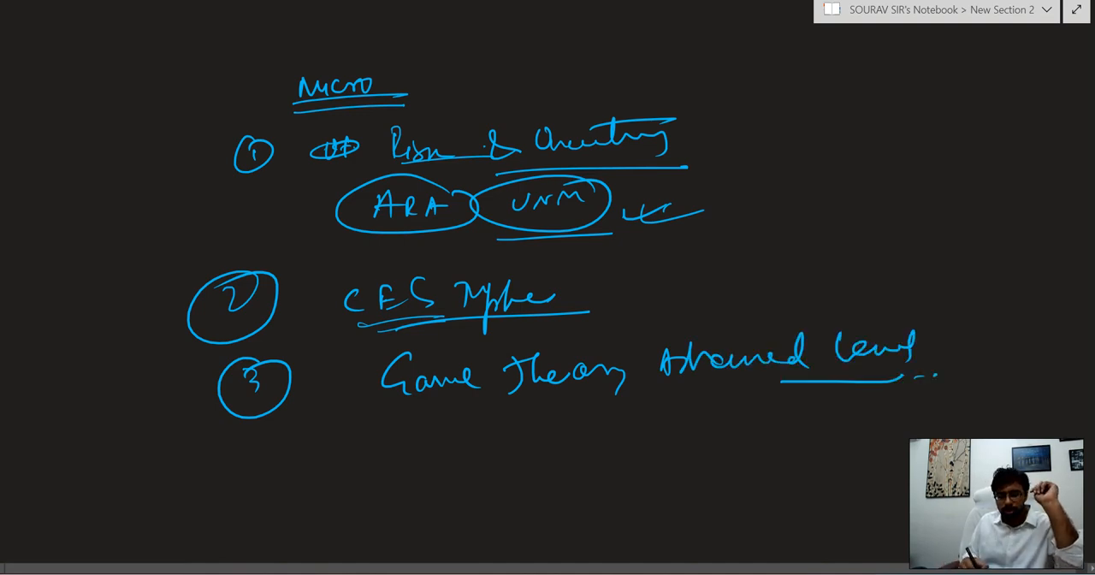
type("PDF")
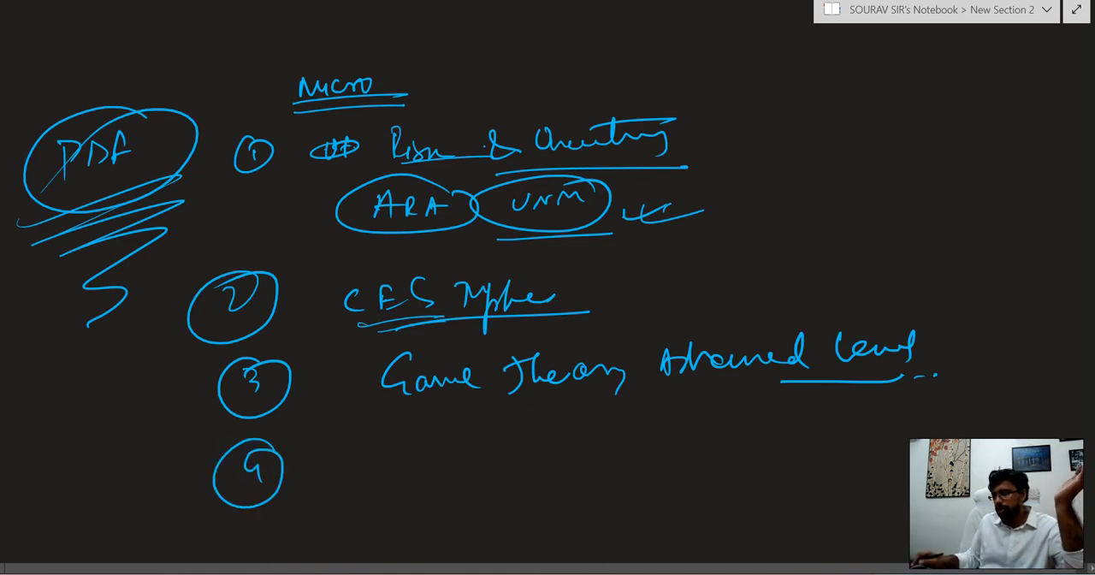
Step: Handwrite Monopolistic Competition as the fourth micro topic
scroll("up", 3)
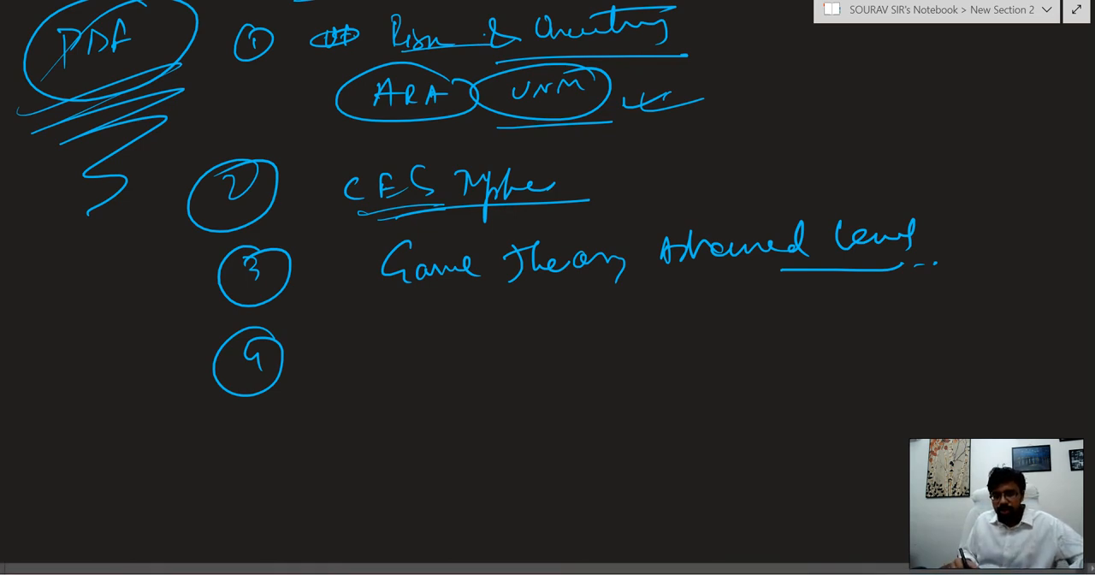
left_click_drag(420, 351, 490, 350)
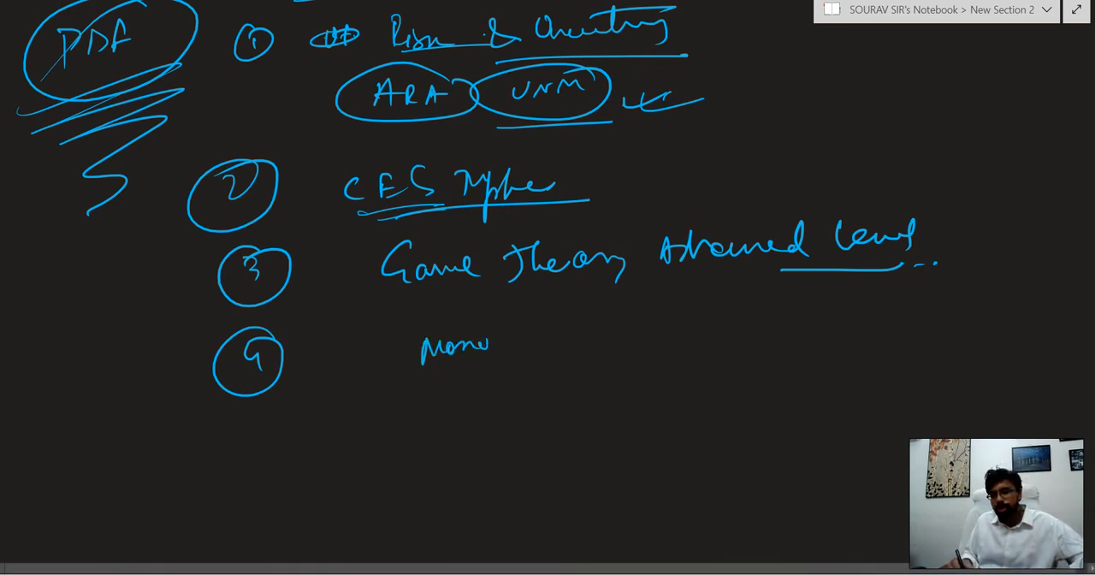
type("olistic")
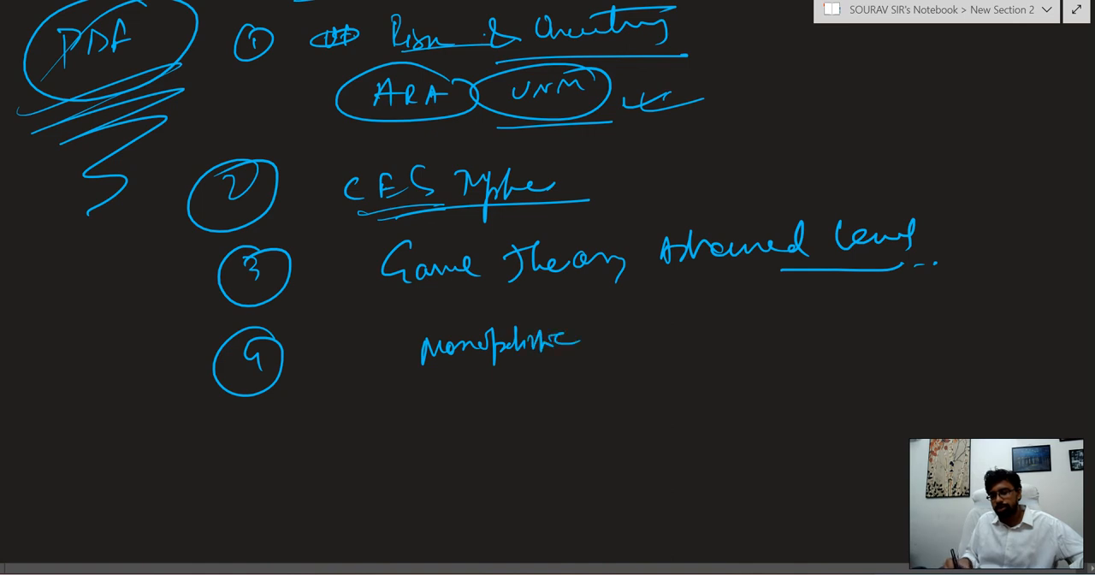
left_click_drag(613, 333, 761, 334)
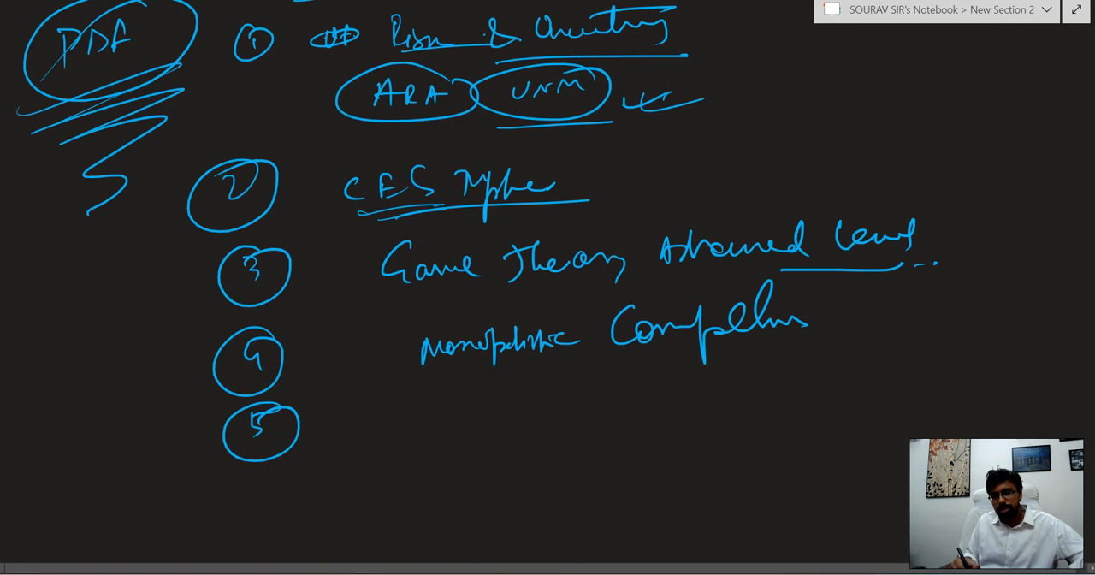
Step: Add point 5 General Equilibrium with a Total derivative note beneath
left_click_drag(385, 436, 539, 436)
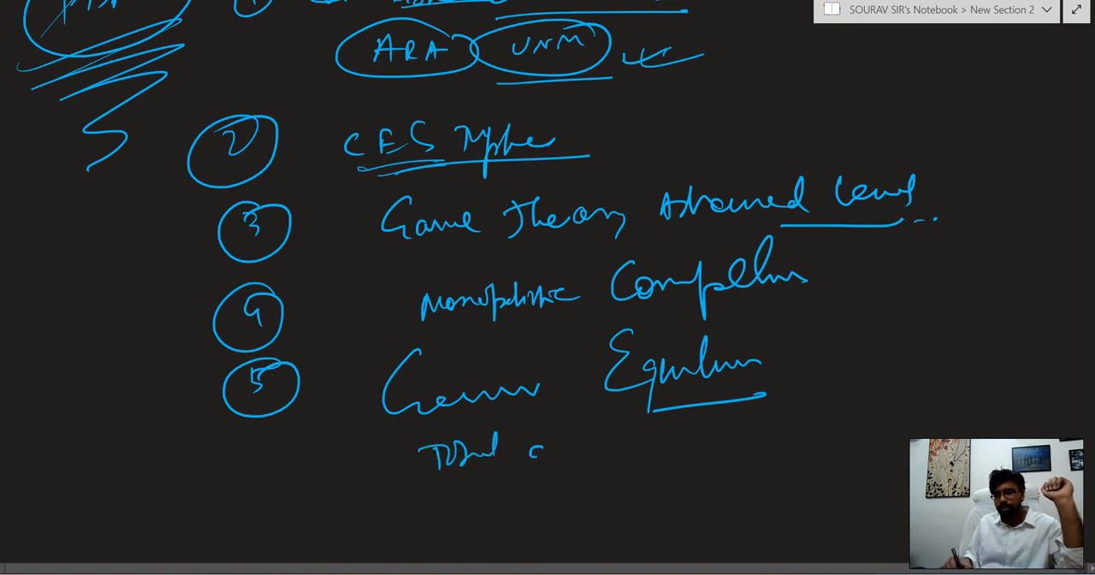
left_click_drag(530, 444, 667, 436)
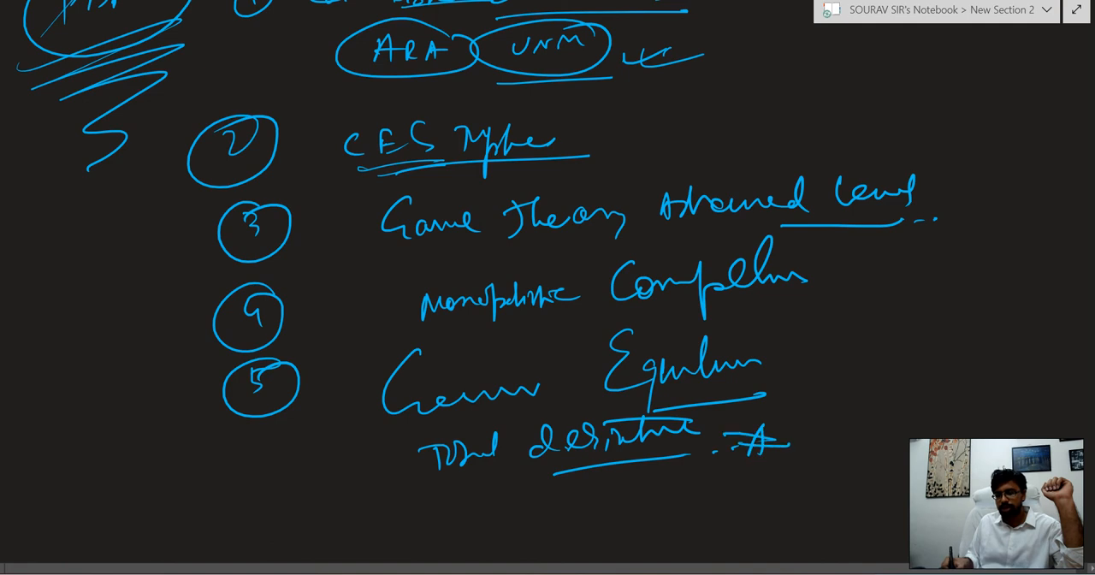
scroll("up", 3)
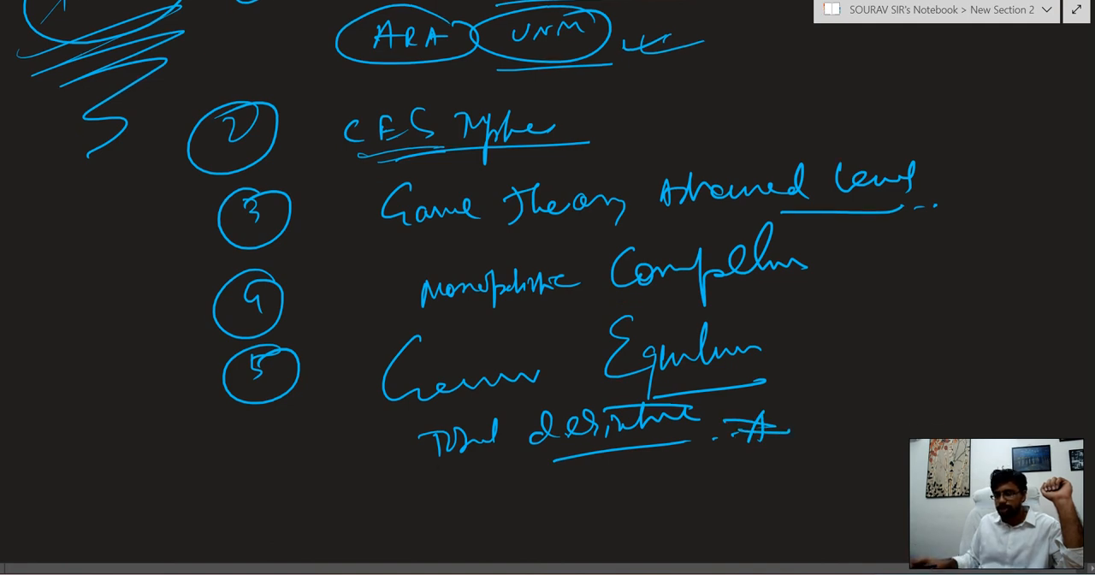
scroll("down", 3)
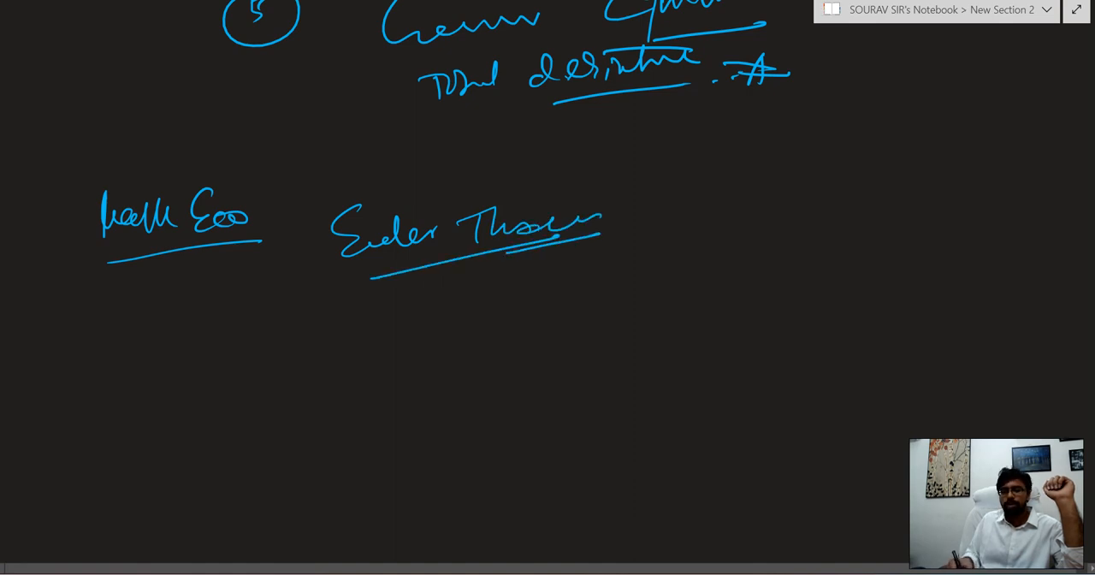
Step: Number the Math Eco list and write Consumer + Producer Surplus as topic 2
left_click_drag(291, 248, 295, 325)
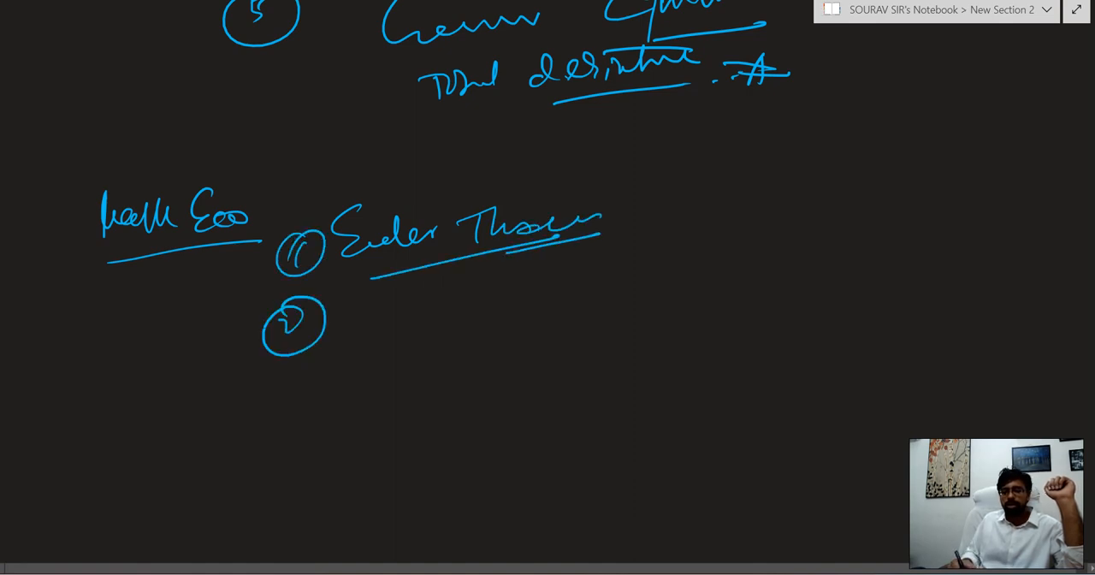
left_click_drag(393, 299, 419, 334)
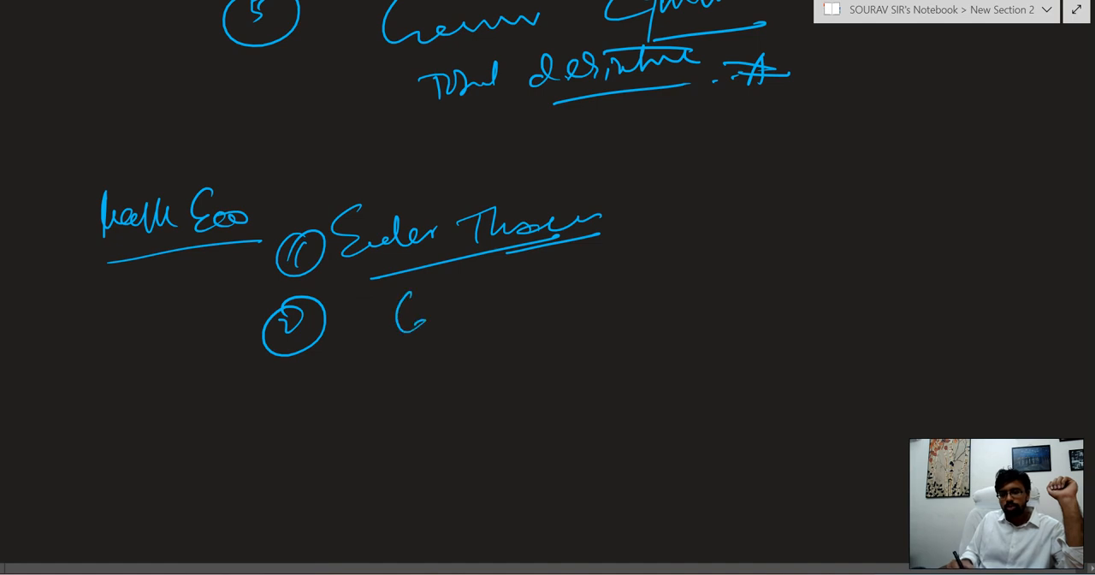
left_click_drag(402, 308, 591, 294)
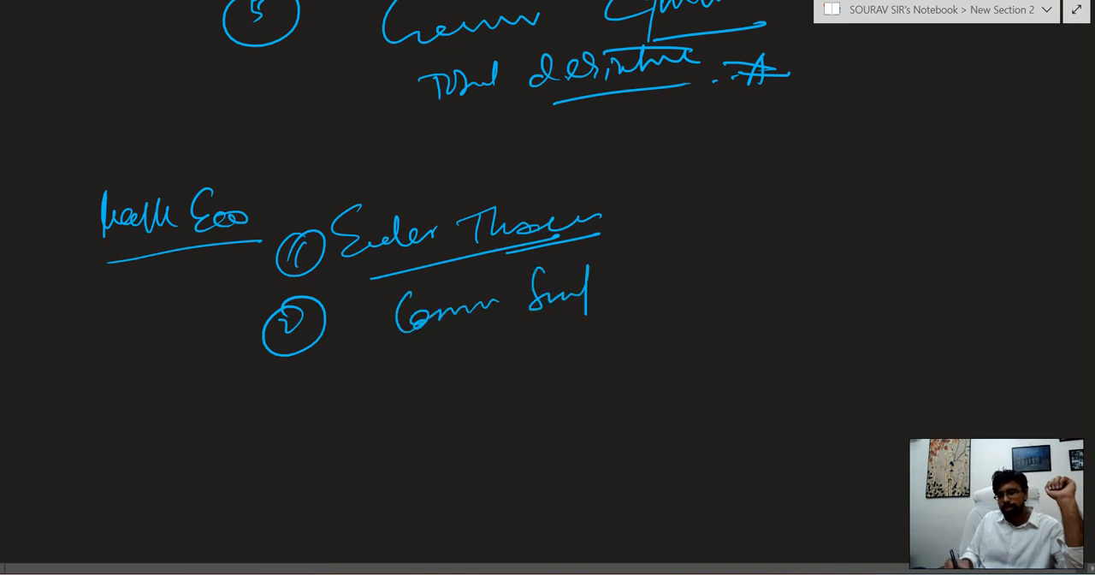
left_click_drag(599, 291, 744, 274)
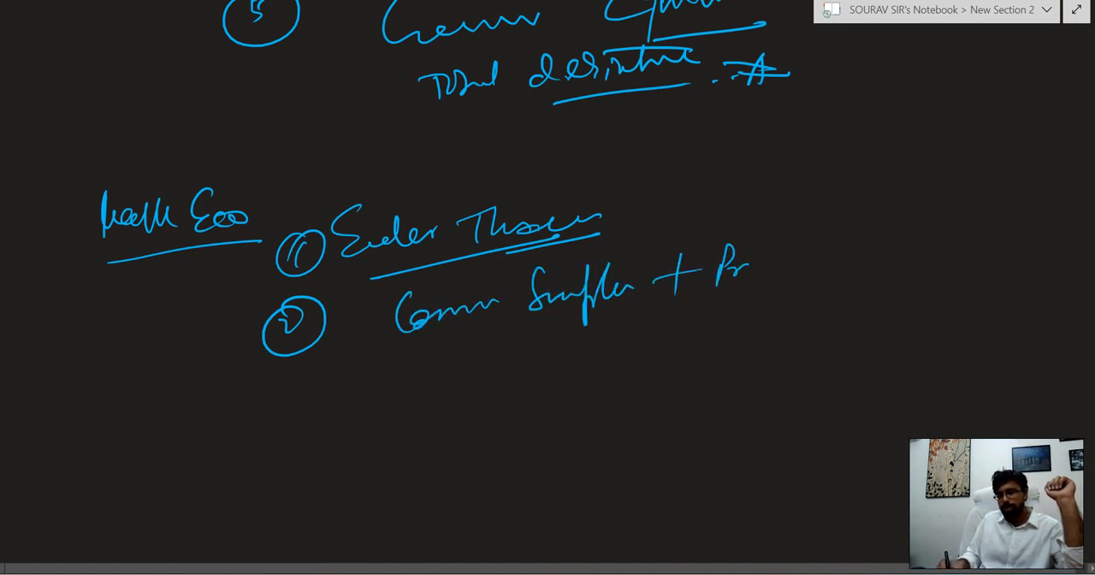
left_click_drag(753, 266, 890, 257)
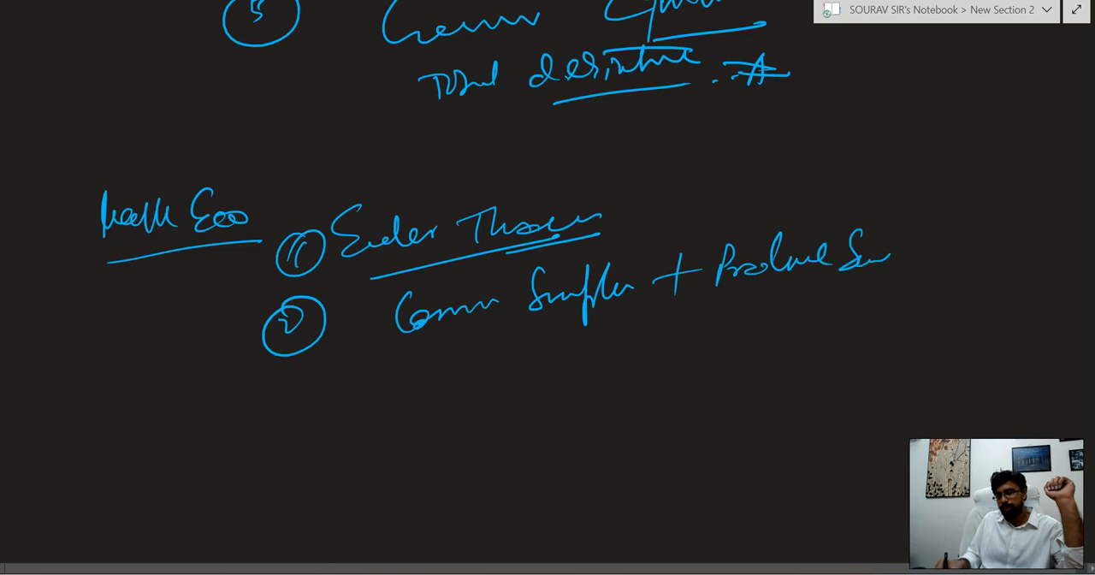
left_click_drag(886, 265, 944, 257)
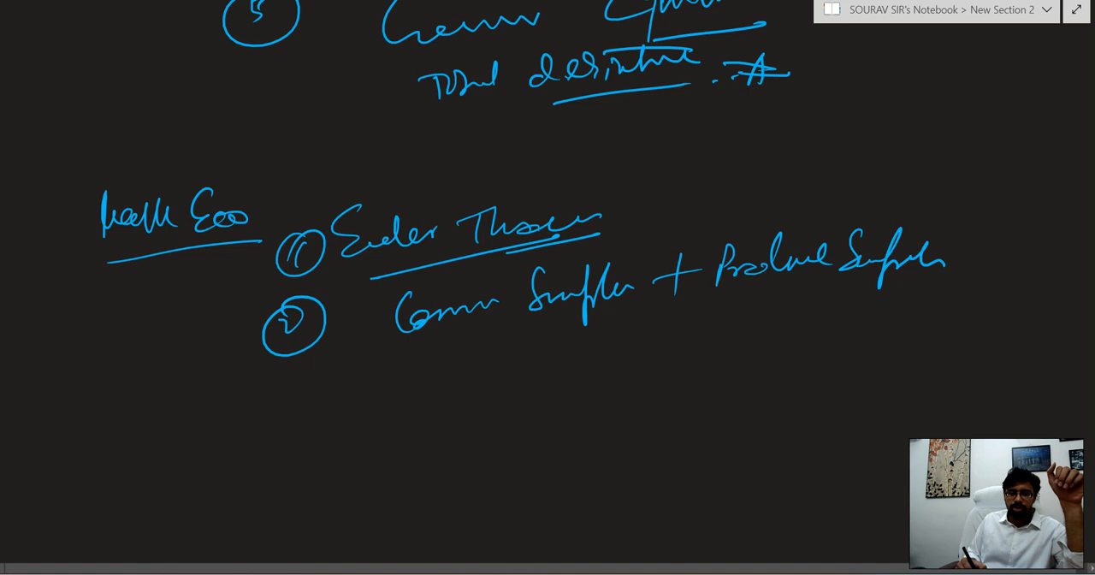
Step: Write topic 3, Integration for area under non-linear functional curves, underlined
left_click_drag(299, 385, 342, 402)
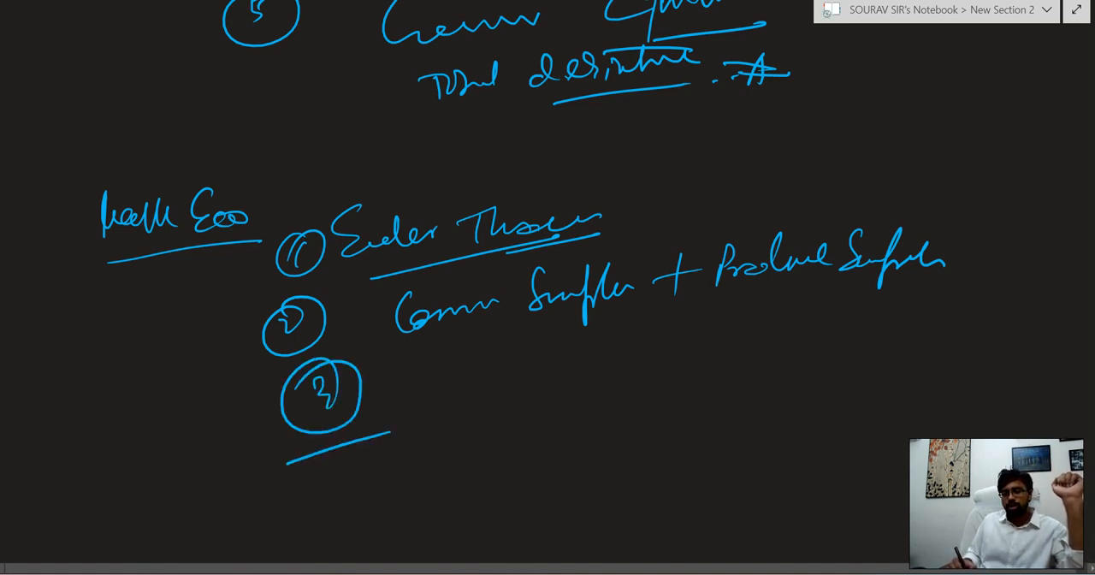
left_click_drag(419, 394, 539, 402)
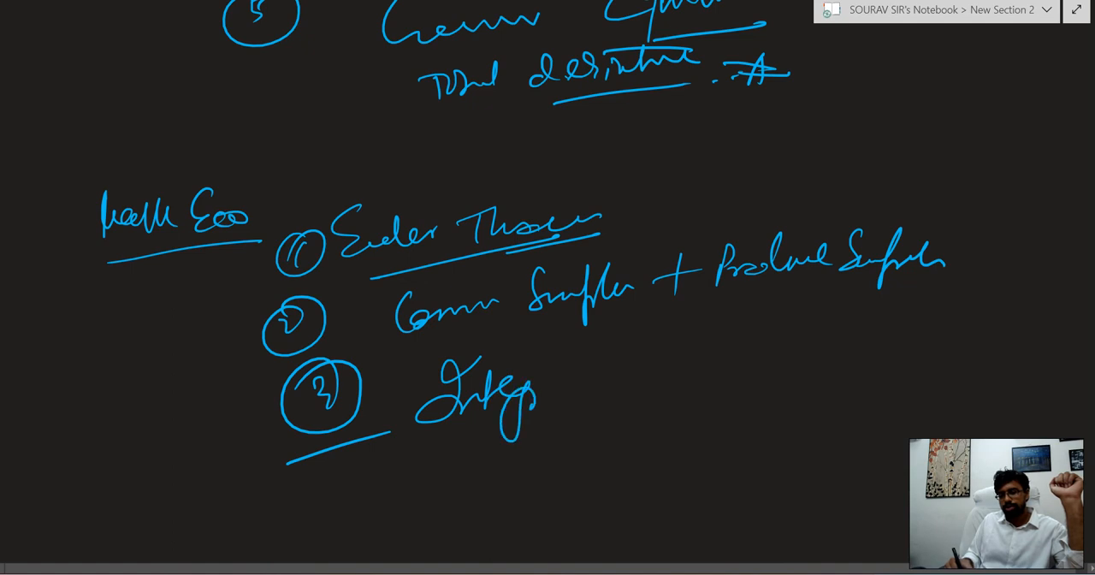
left_click_drag(539, 385, 633, 380)
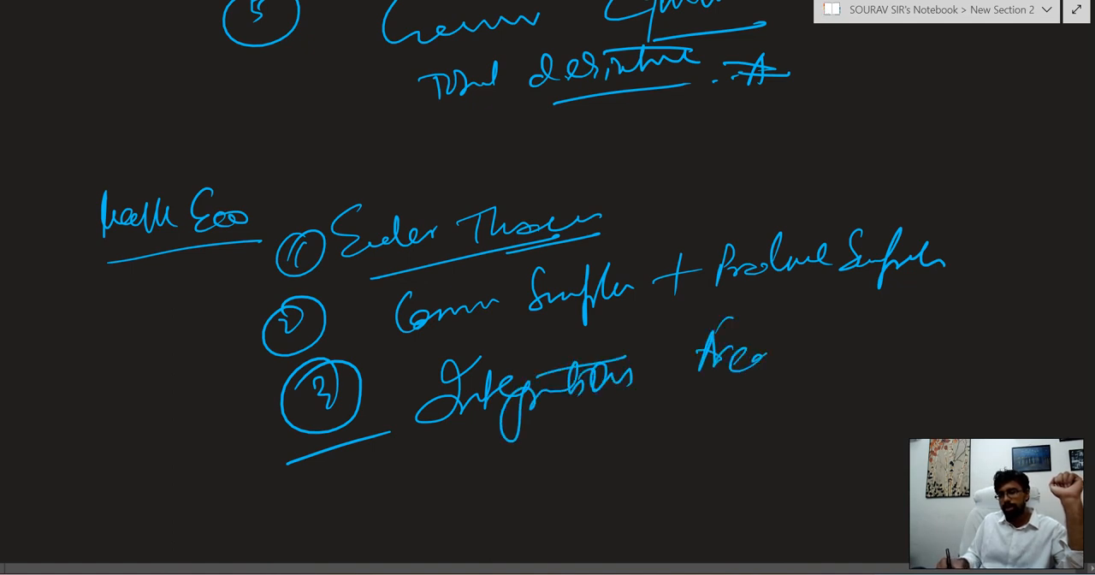
left_click_drag(773, 359, 910, 342)
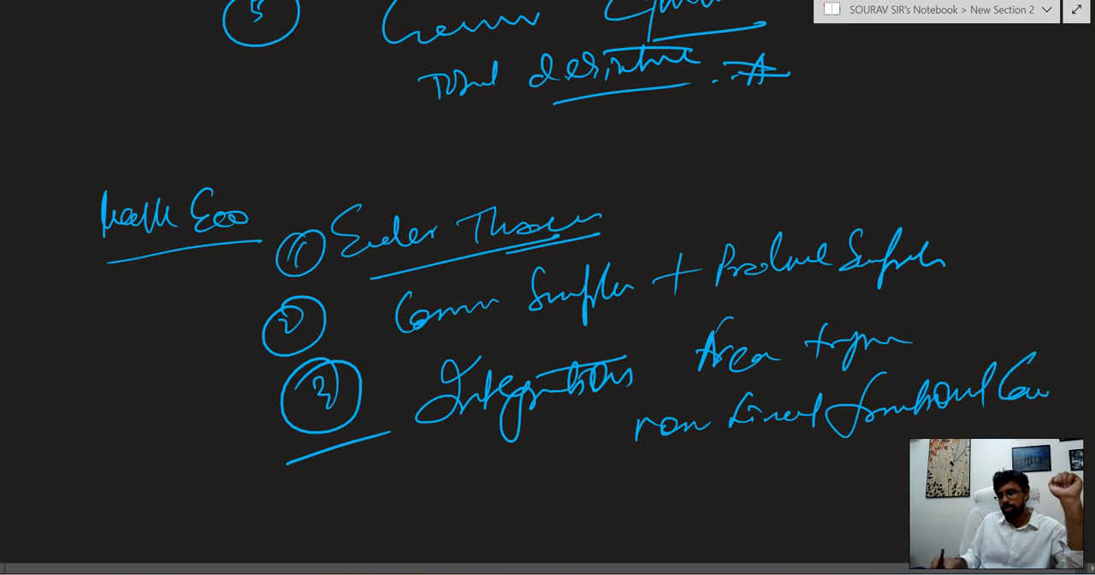
left_click_drag(881, 425, 1035, 411)
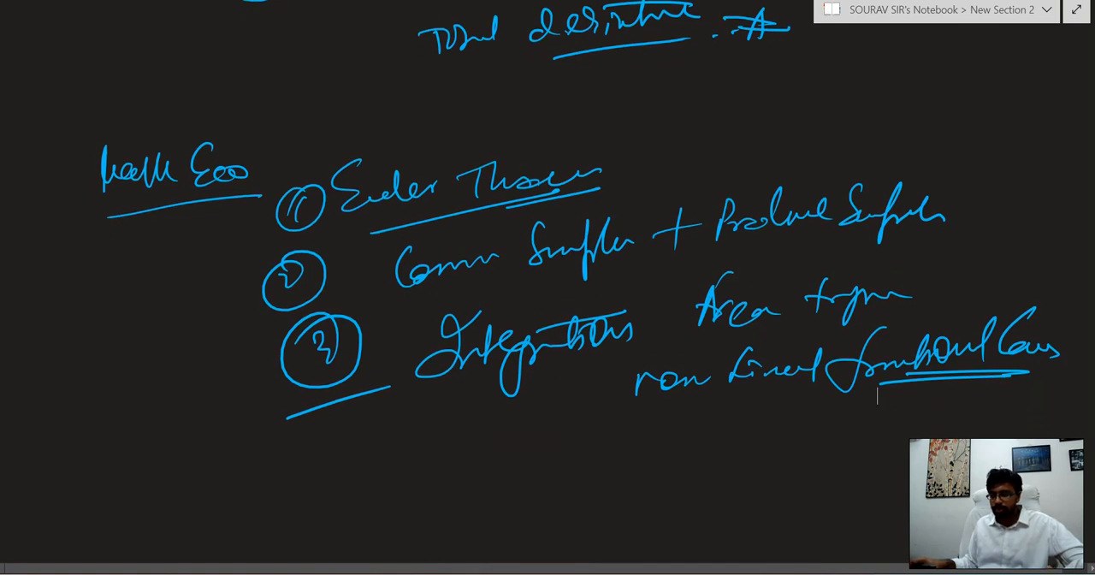
scroll("up", 3)
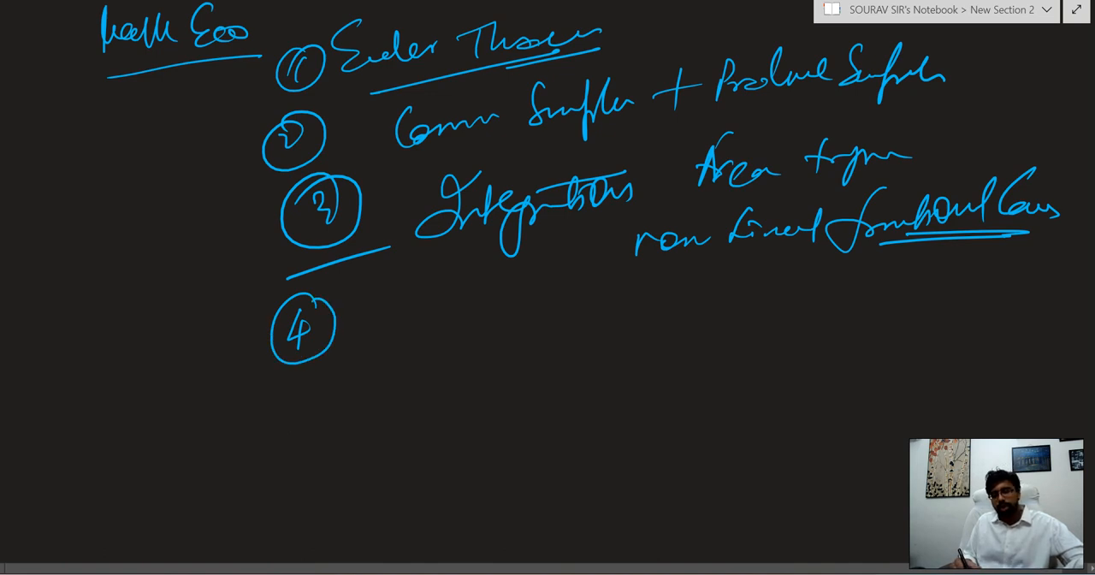
Step: Write Analytical framework questions as topic 4 and DSE 2012–2021, 10 years, in the margin
left_click_drag(373, 325, 465, 312)
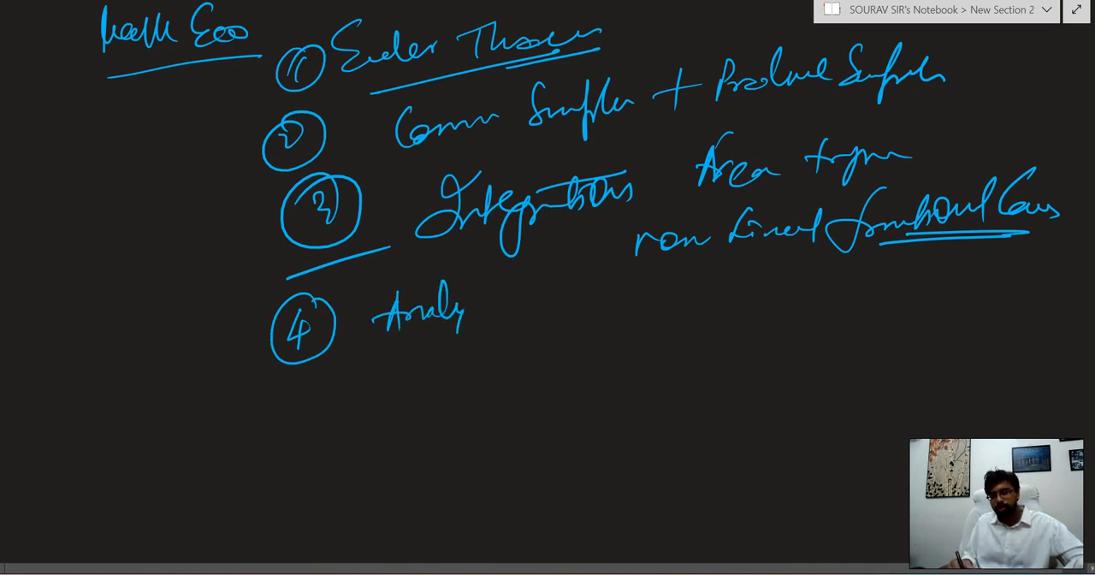
left_click_drag(479, 308, 616, 308)
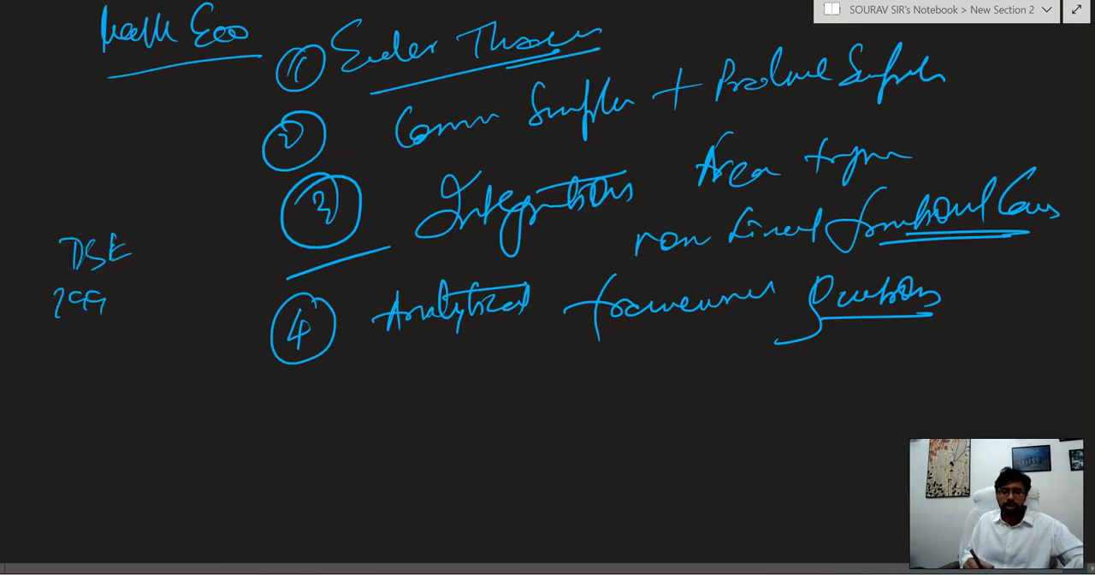
left_click_drag(51, 308, 103, 342)
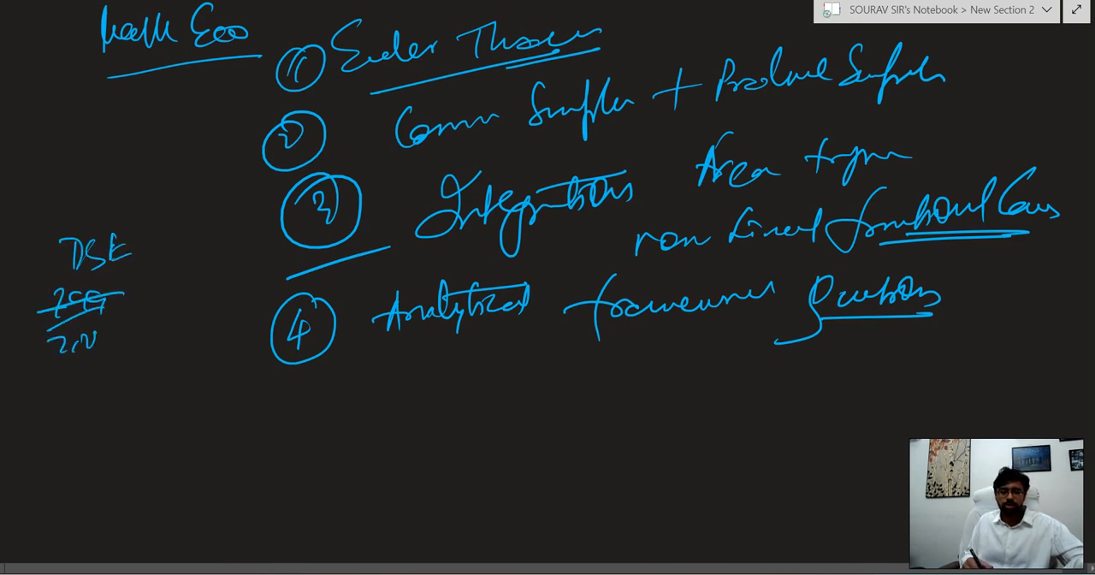
left_click_drag(111, 334, 214, 308)
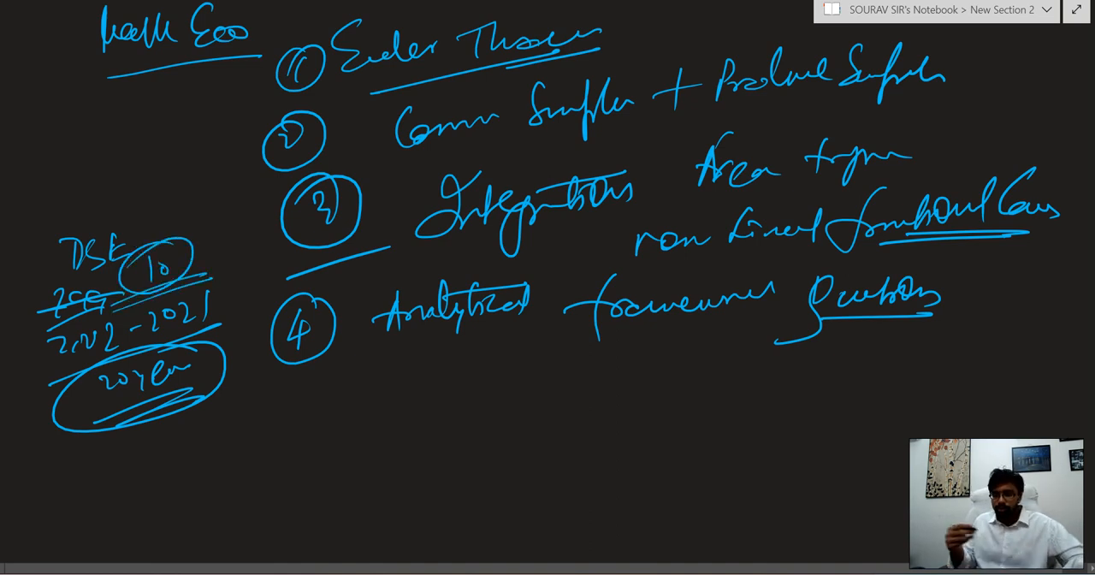
Step: Sketch question marks, a speech bubble and a thinking stick figure below the list
left_click_drag(373, 385, 397, 436)
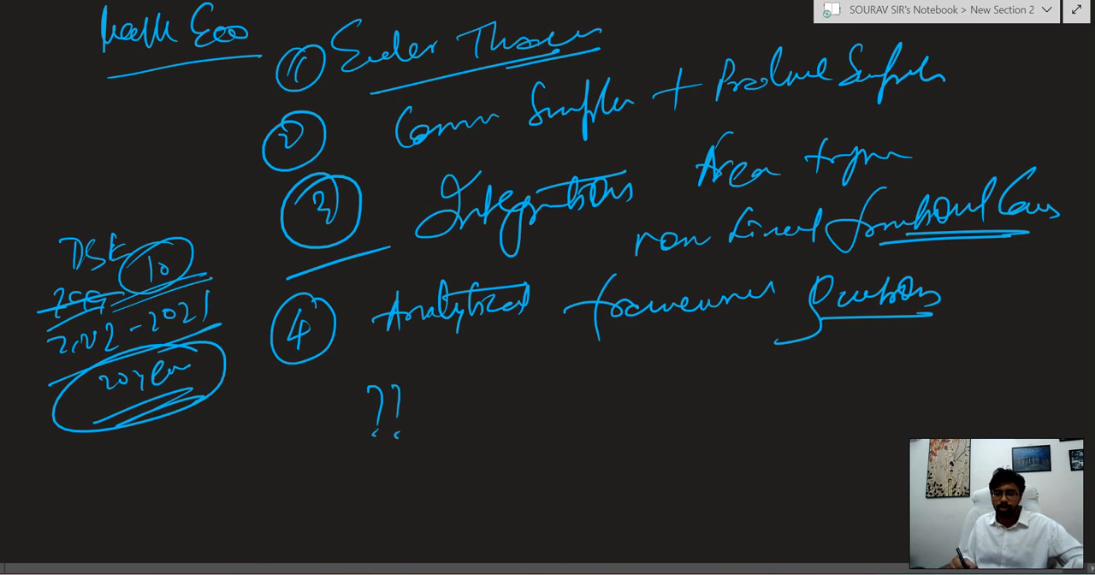
left_click_drag(482, 402, 482, 424)
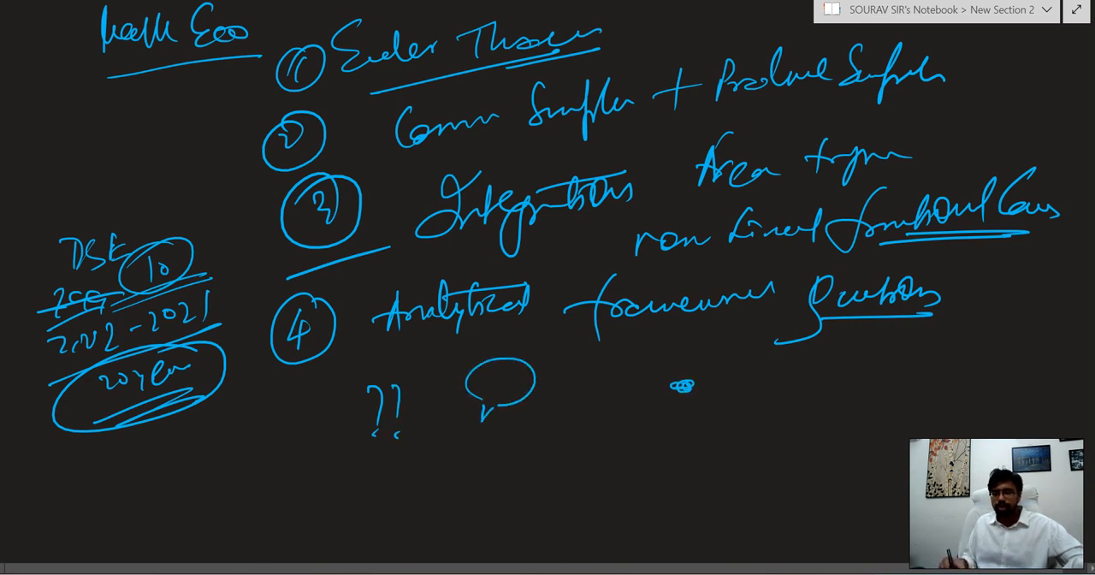
left_click_drag(681, 402, 670, 488)
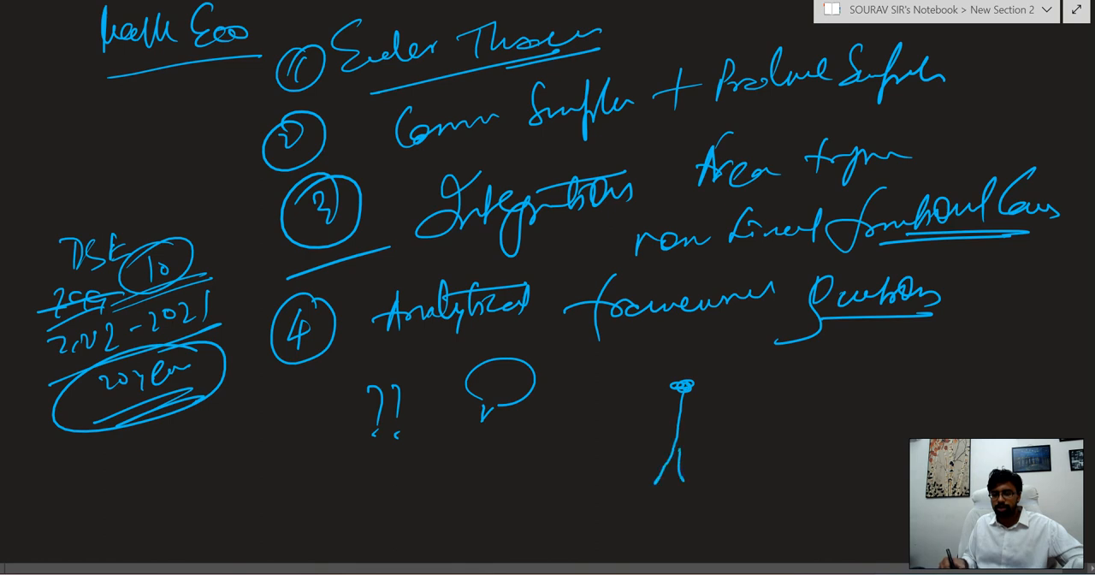
left_click_drag(668, 402, 693, 437)
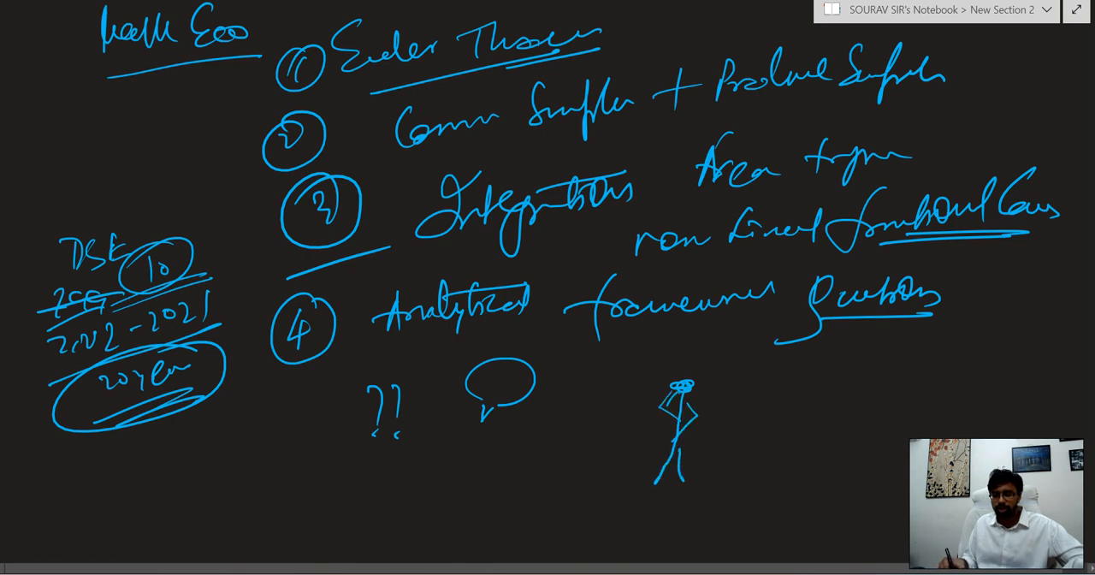
left_click_drag(704, 373, 733, 411)
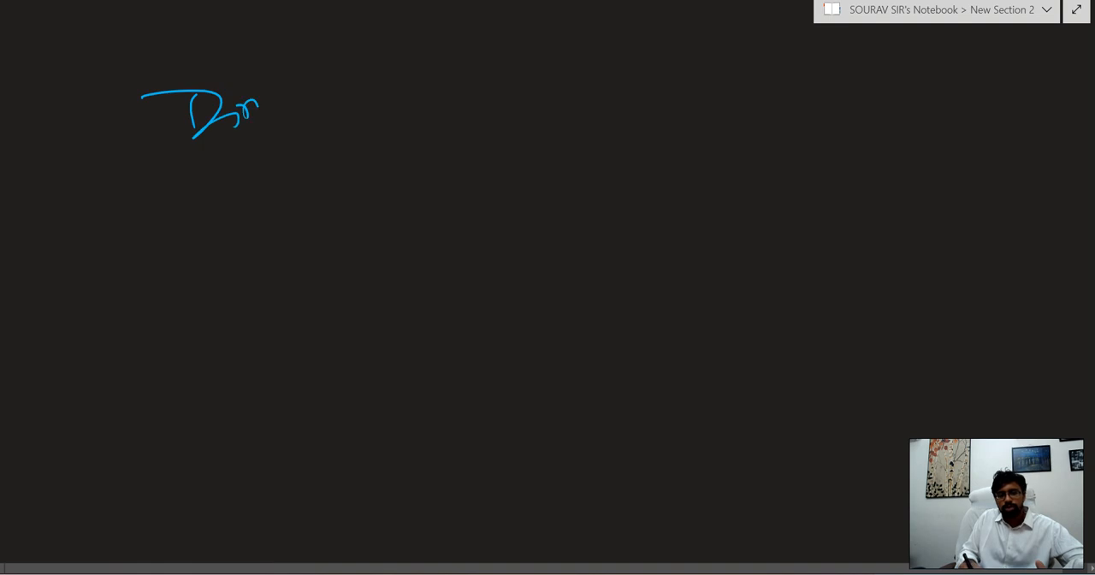
Step: Write and underline the Direct maths heading with Group Theory as first topic
left_click_drag(257, 102, 411, 94)
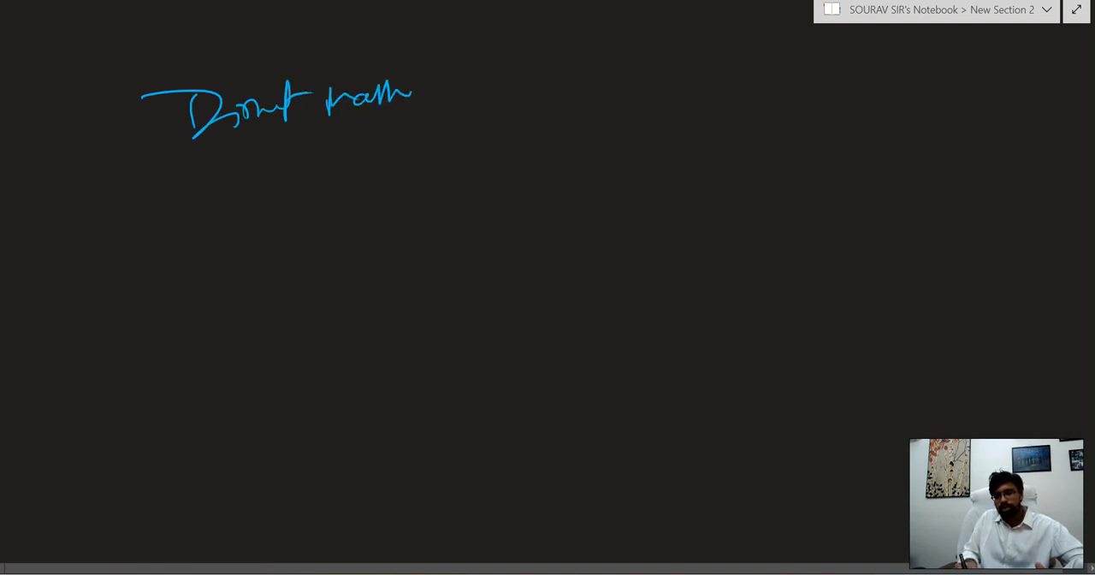
left_click_drag(196, 154, 428, 151)
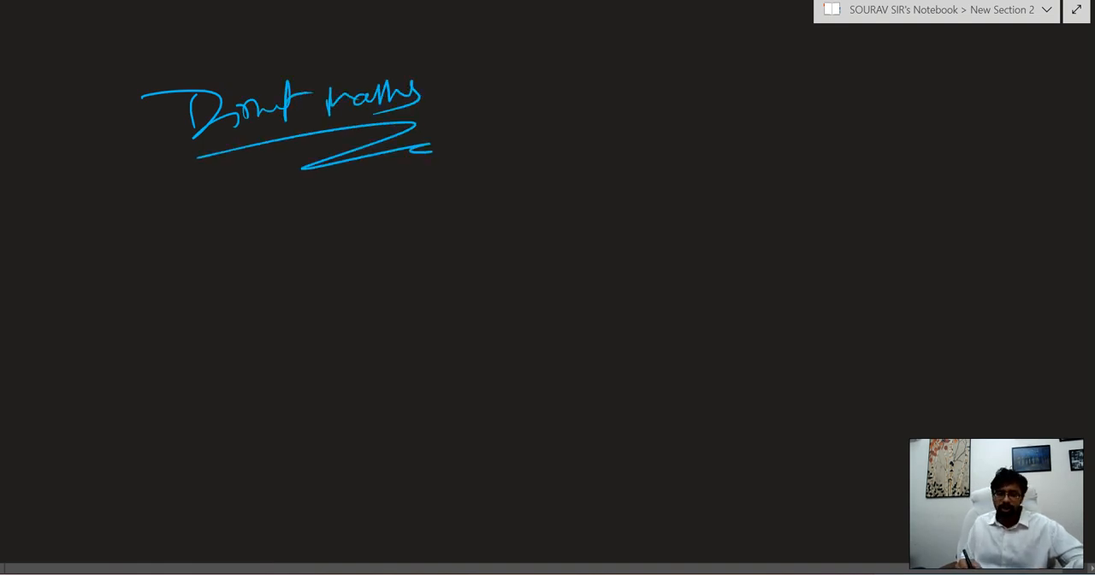
left_click_drag(231, 206, 322, 248)
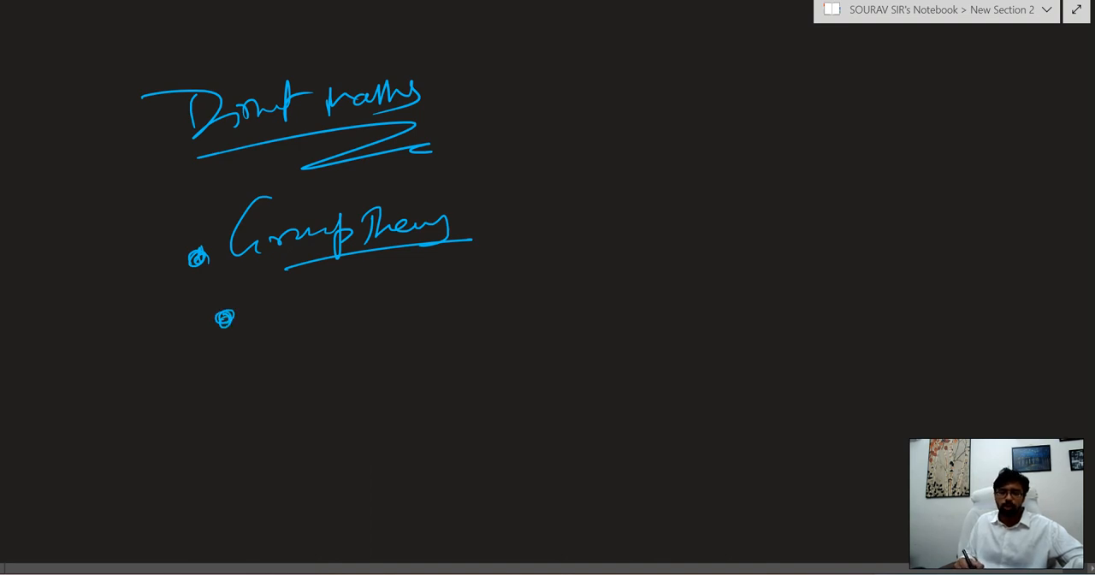
left_click_drag(273, 299, 419, 304)
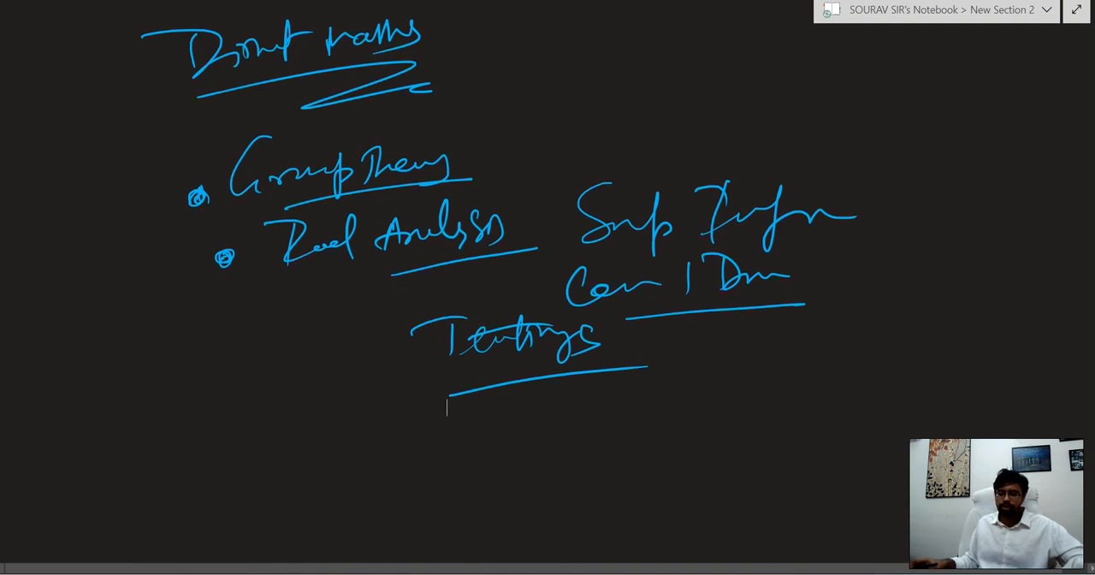
scroll("up", 3)
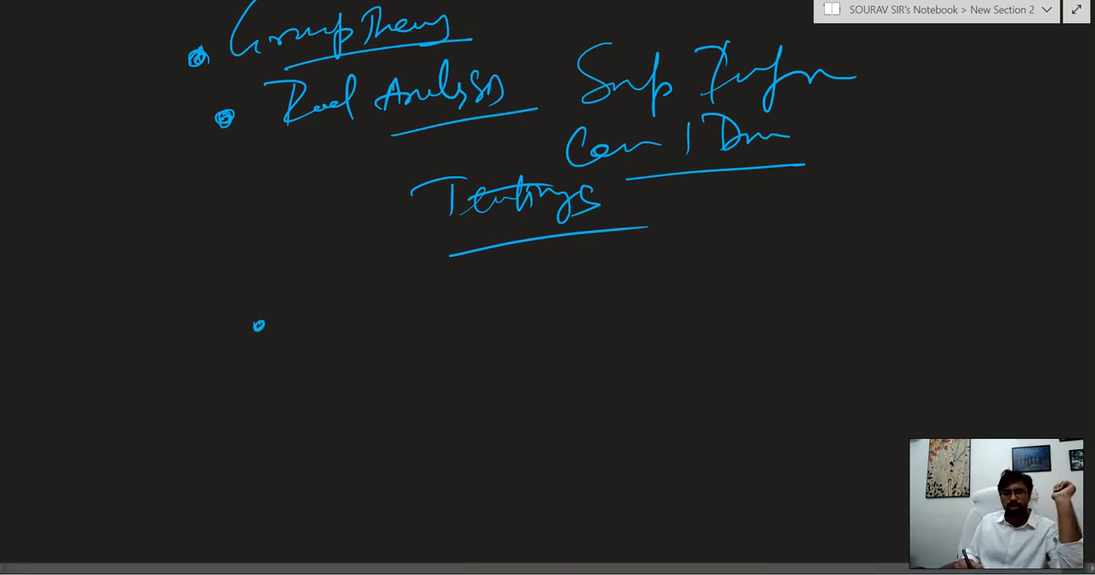
Step: Add bullets for Differentiation and difference/differential equations below Testing
left_click_drag(308, 282, 367, 334)
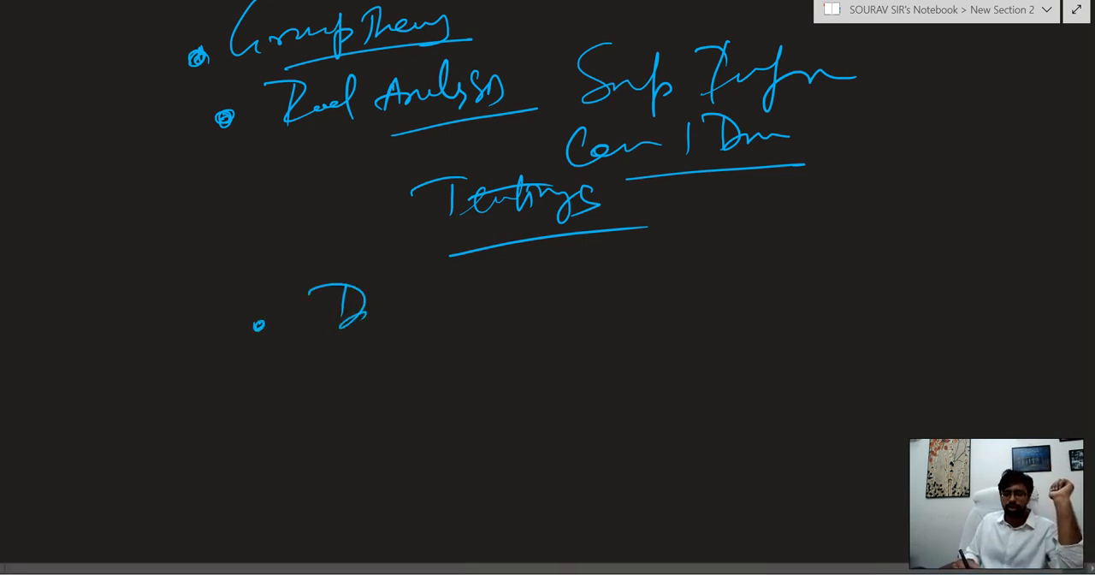
left_click_drag(343, 308, 487, 308)
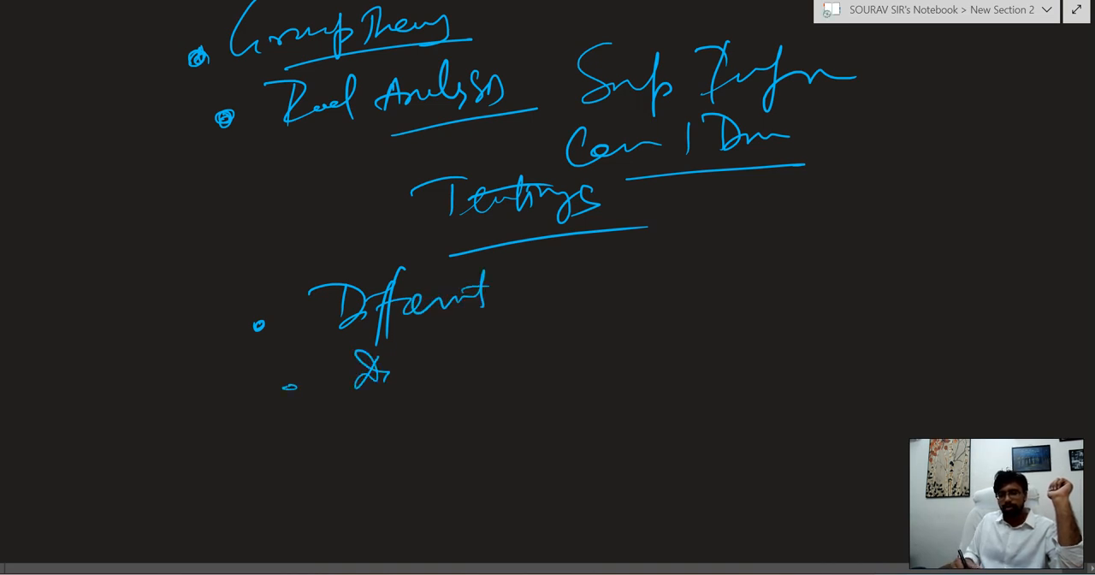
left_click_drag(394, 359, 568, 351)
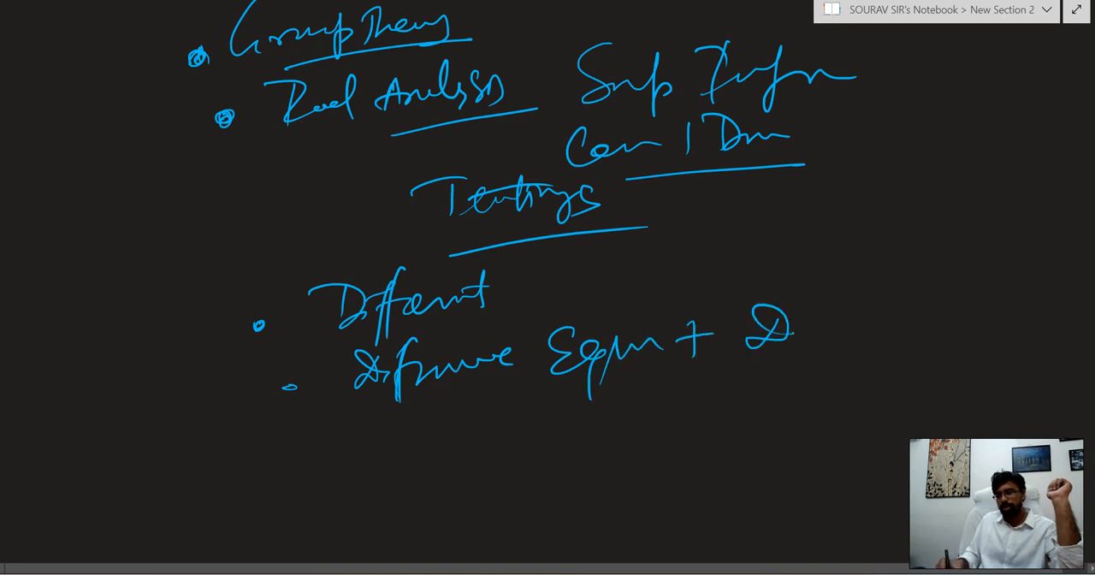
left_click_drag(795, 334, 941, 342)
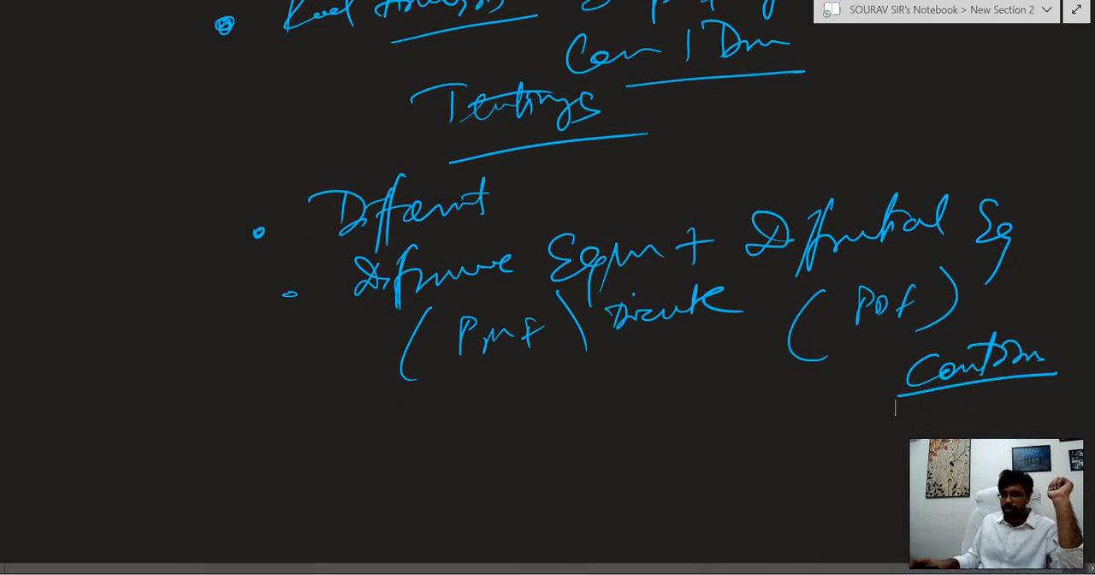
Step: Write an underlined Macro heading listing Solow Growth Model, IS-LM, Phillips Curve, bracketed together
scroll("down", 3)
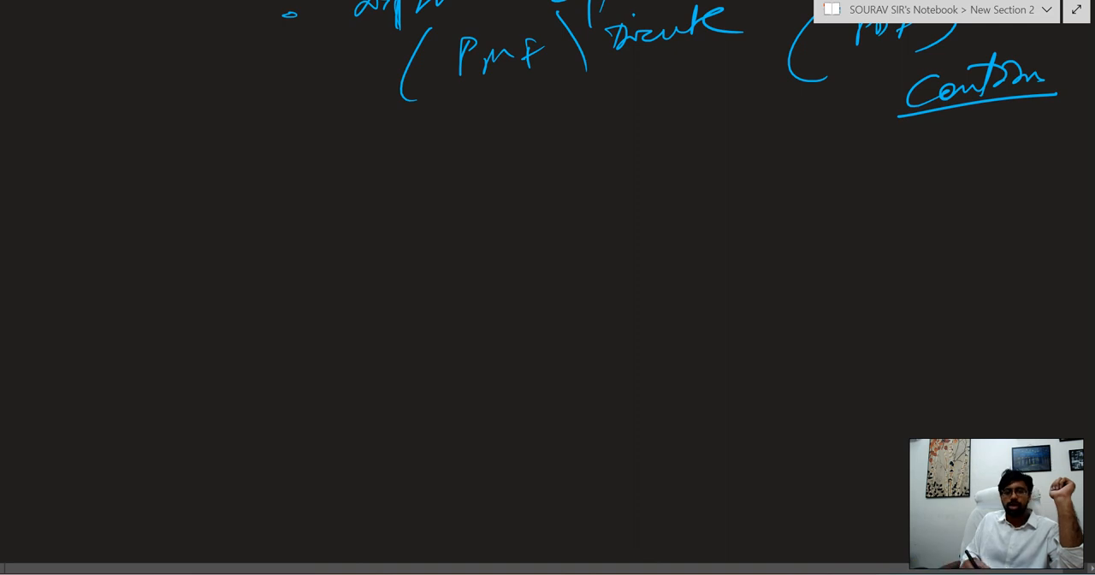
left_click_drag(128, 196, 239, 214)
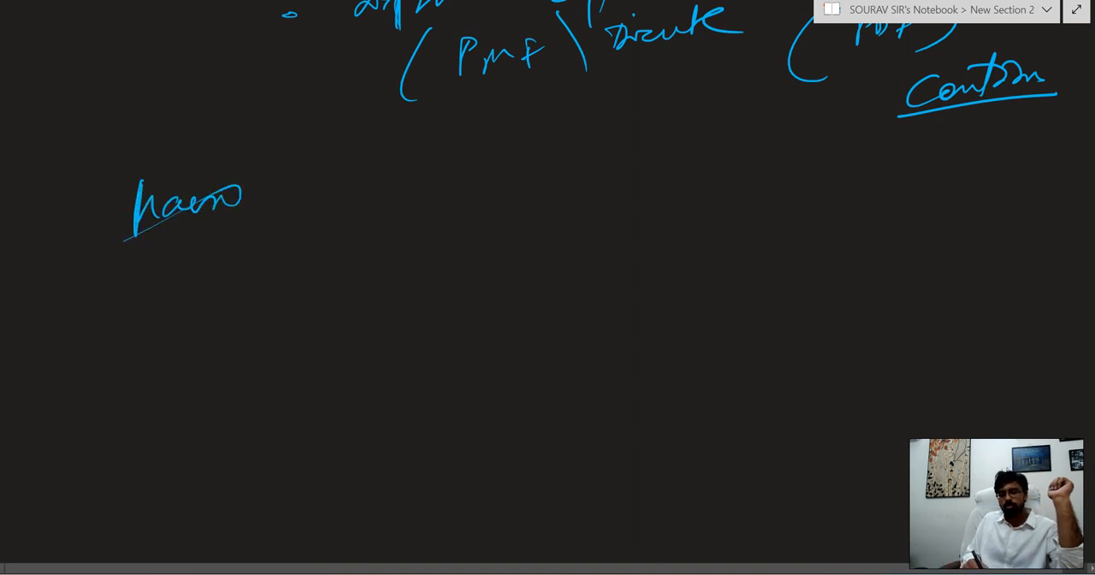
left_click_drag(111, 265, 294, 209)
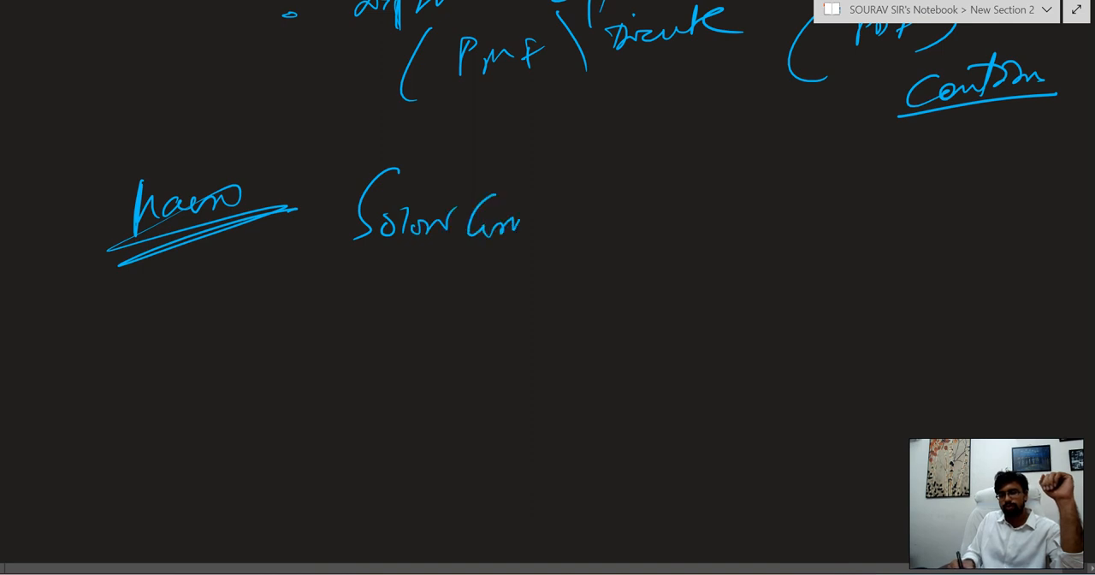
left_click_drag(530, 214, 685, 219)
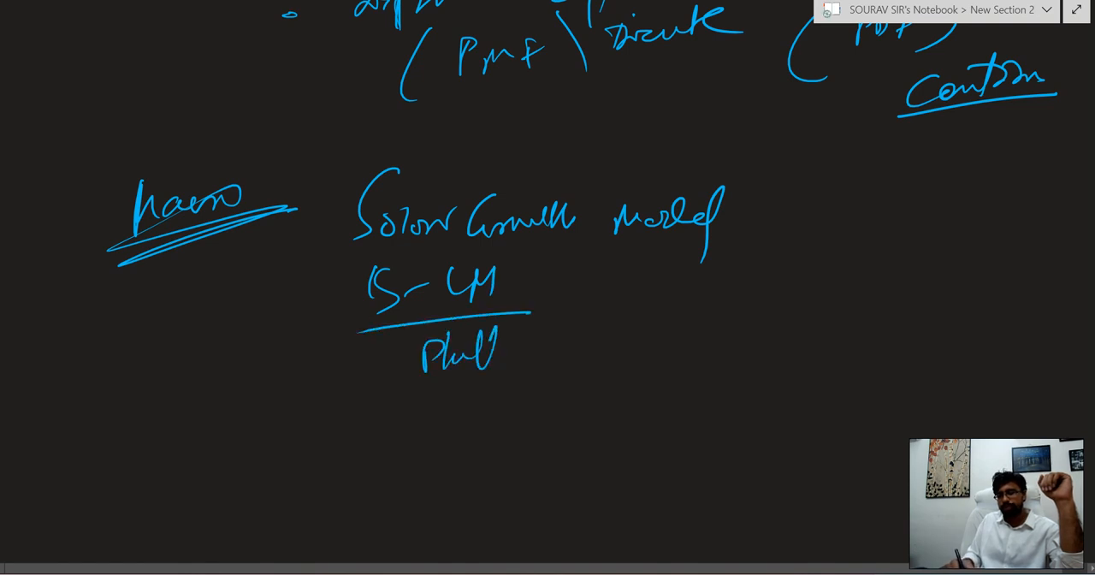
left_click_drag(496, 356, 658, 342)
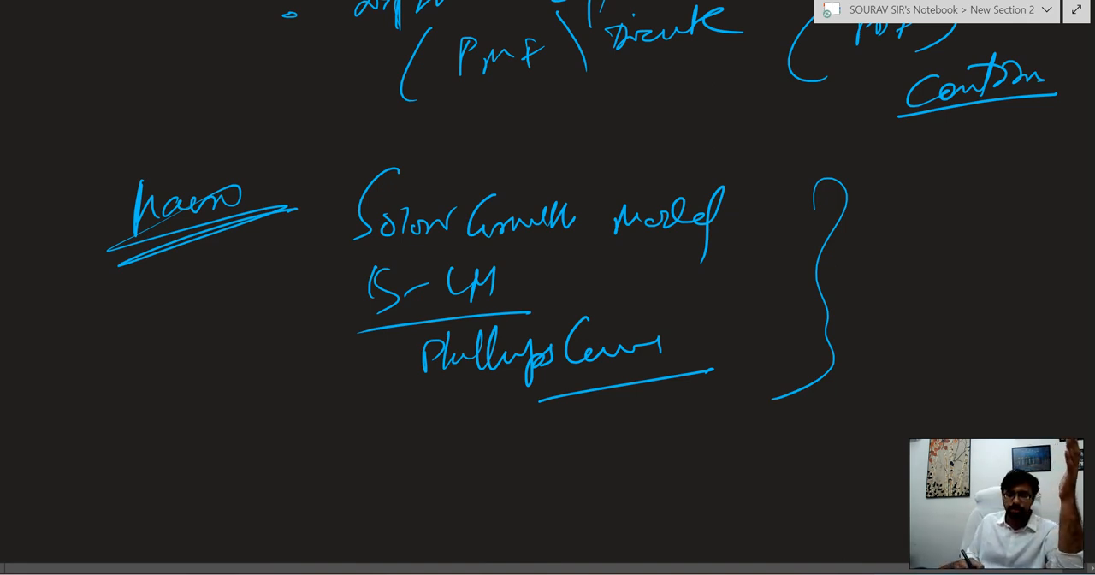
left_click_drag(282, 257, 339, 373)
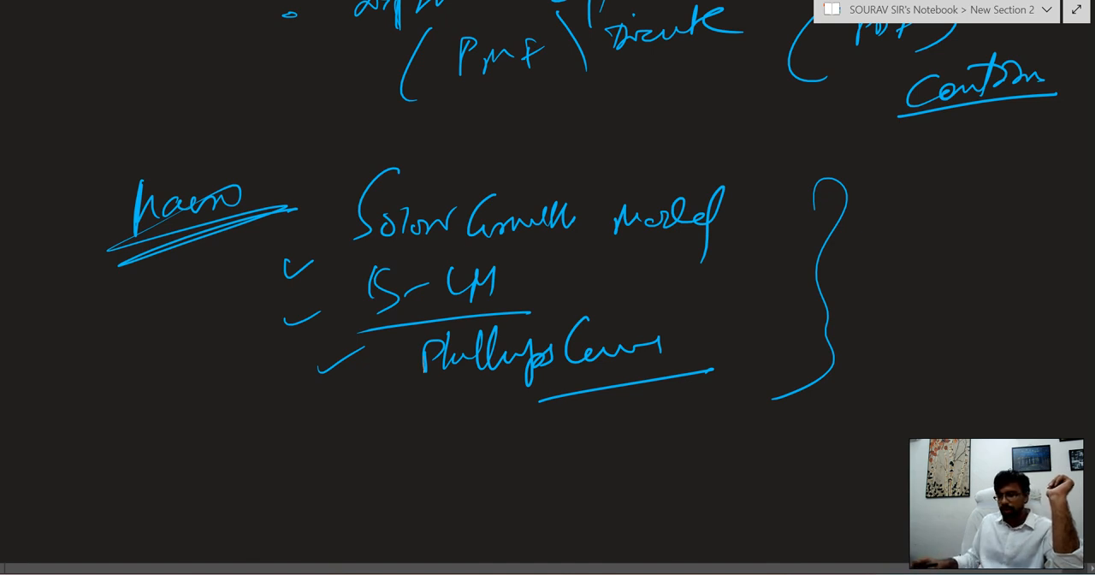
scroll("down", 3)
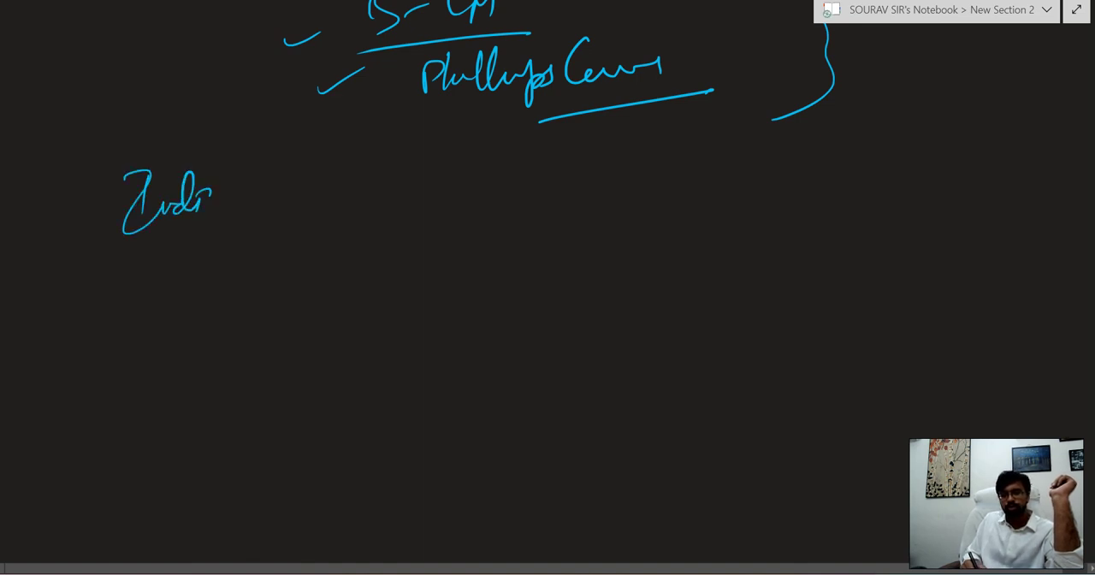
Step: Write a circled Indian Econ heading with sources Bimal Jalan, Montek, EPW and Internet
left_click_drag(214, 197, 351, 236)
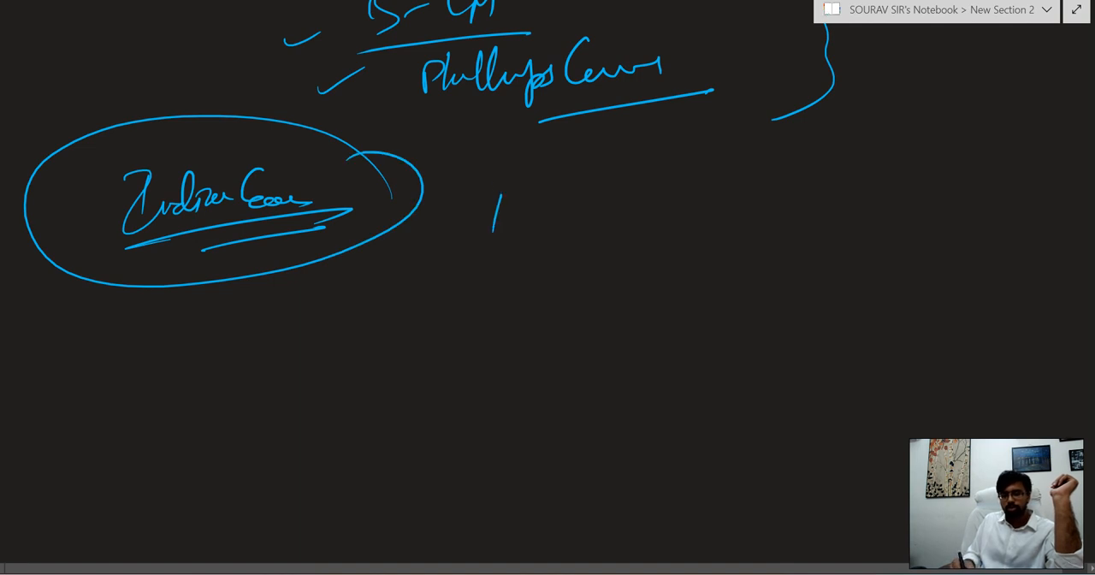
left_click_drag(493, 213, 625, 222)
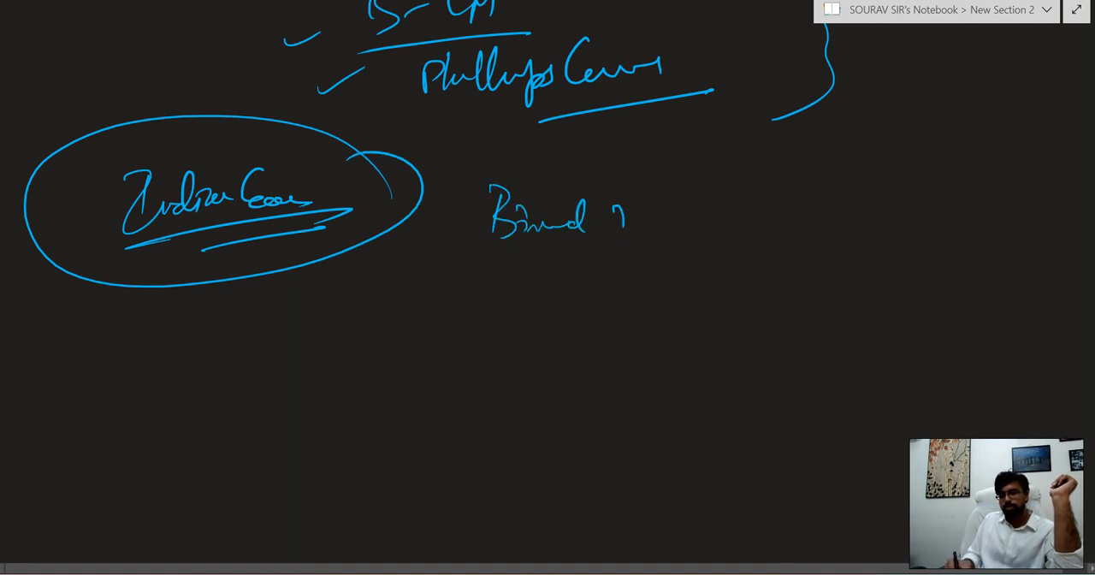
left_click_drag(608, 222, 693, 231)
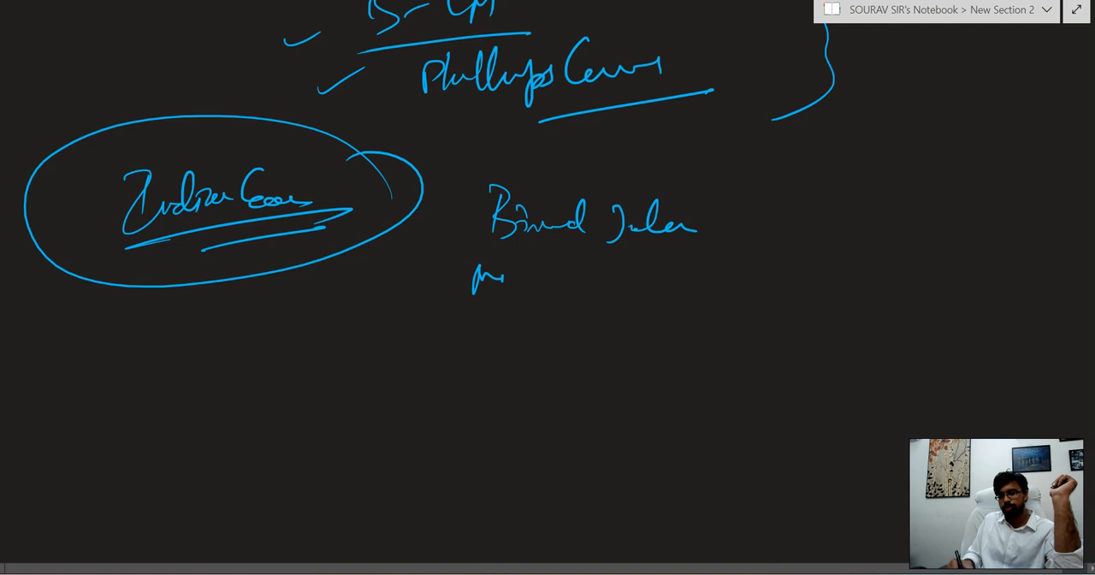
left_click_drag(496, 283, 633, 291)
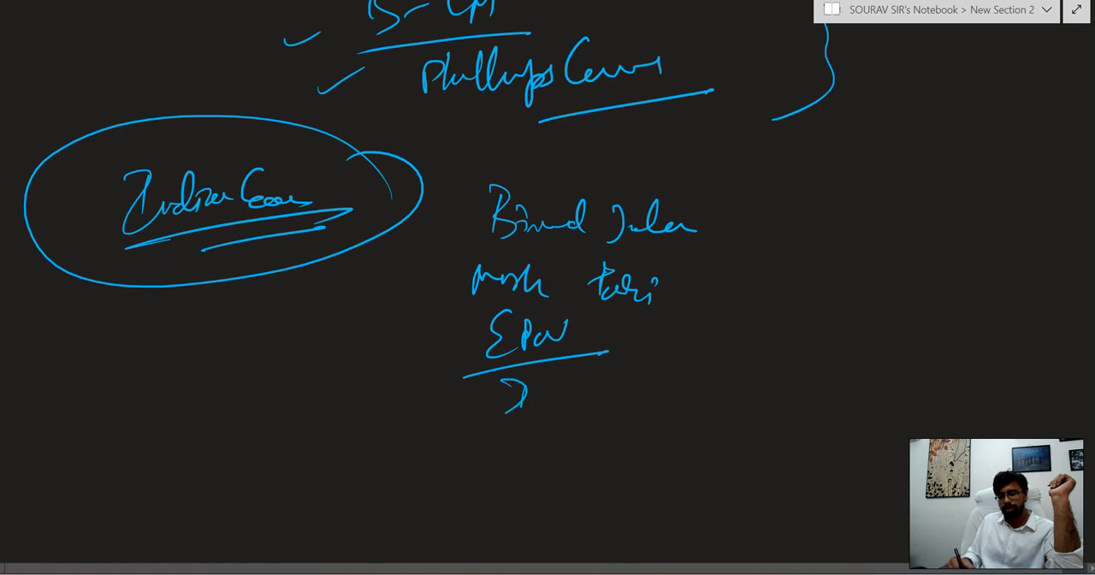
left_click_drag(496, 402, 667, 428)
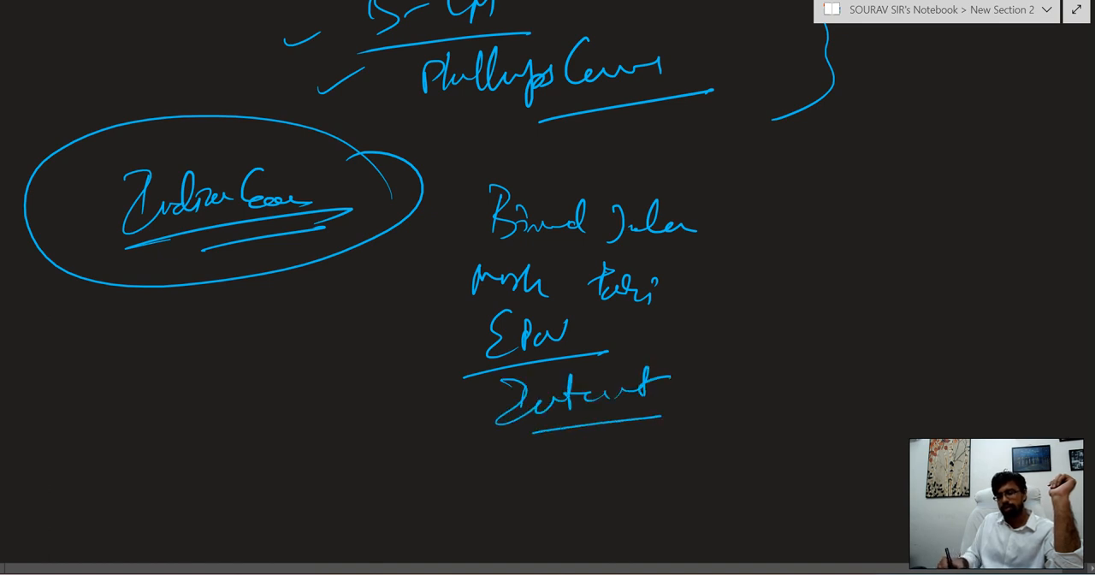
left_click_drag(705, 393, 822, 380)
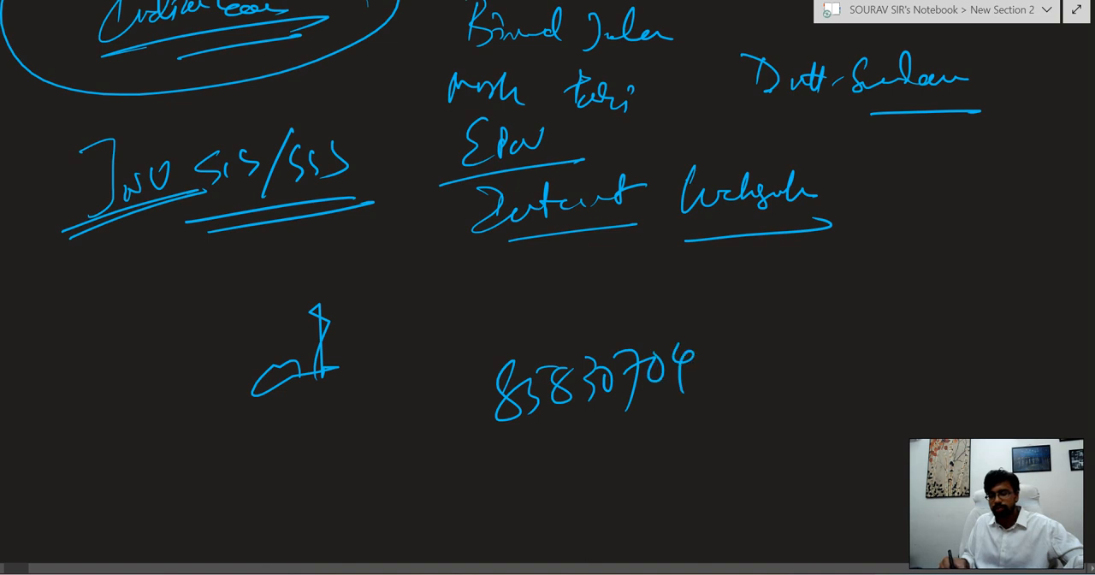
Step: Write the contact number and draw an arrow pointing to it
left_click_drag(693, 368, 830, 376)
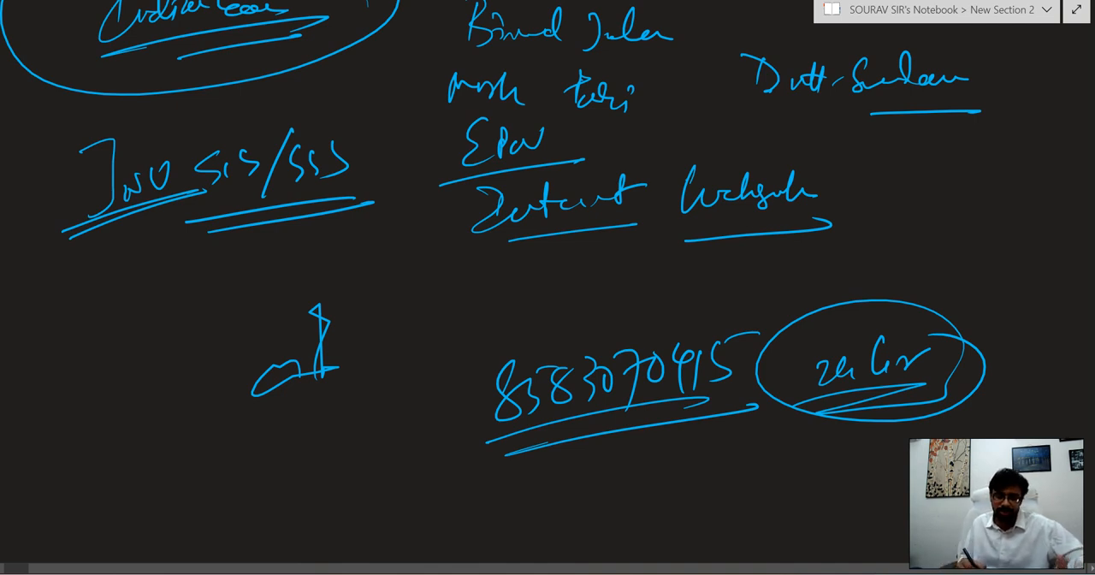
left_click_drag(362, 356, 471, 414)
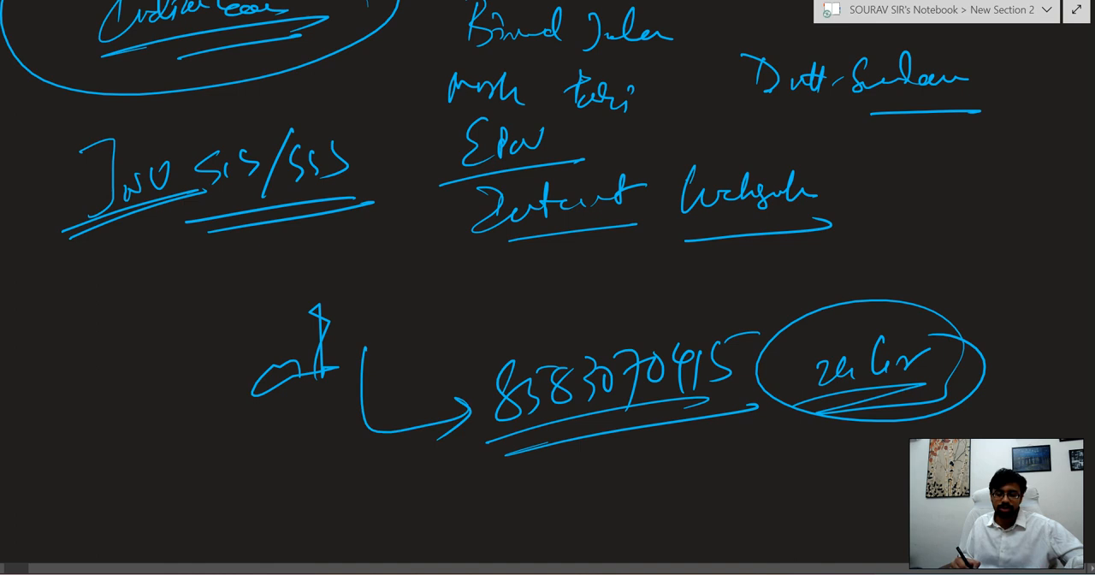